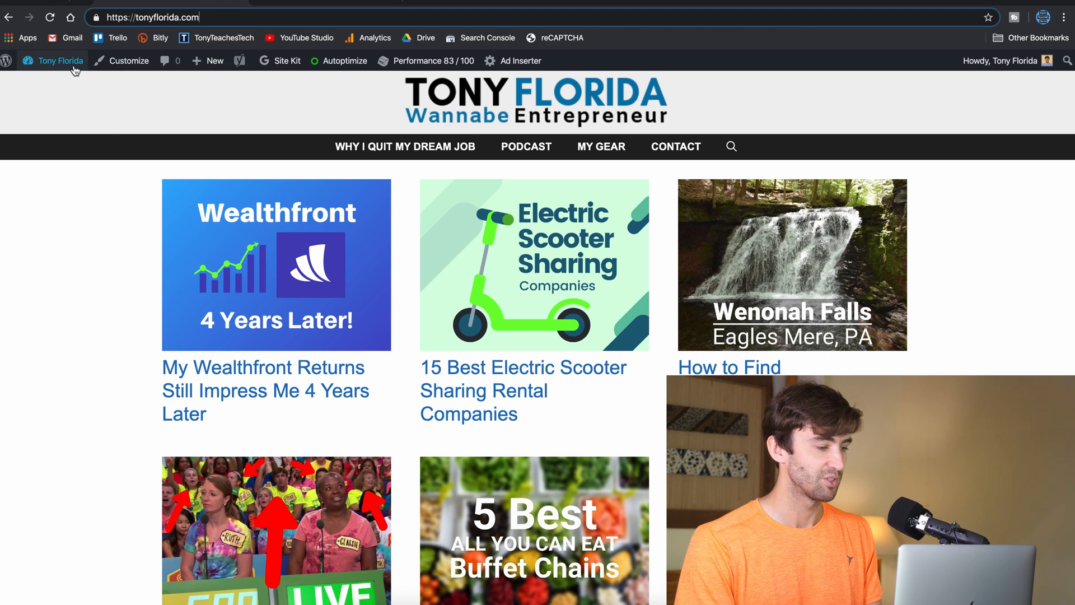
From the tonyflorida.com dashboard, search plugins for 'all in one', then install and activate All-in-One WP Migration
click(60, 61)
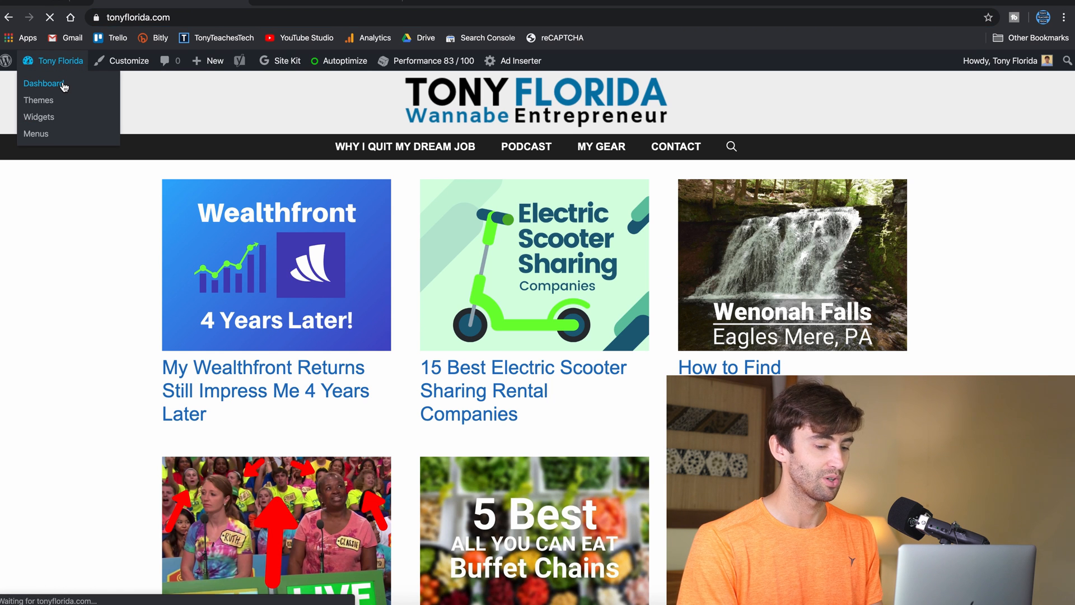
click(44, 84)
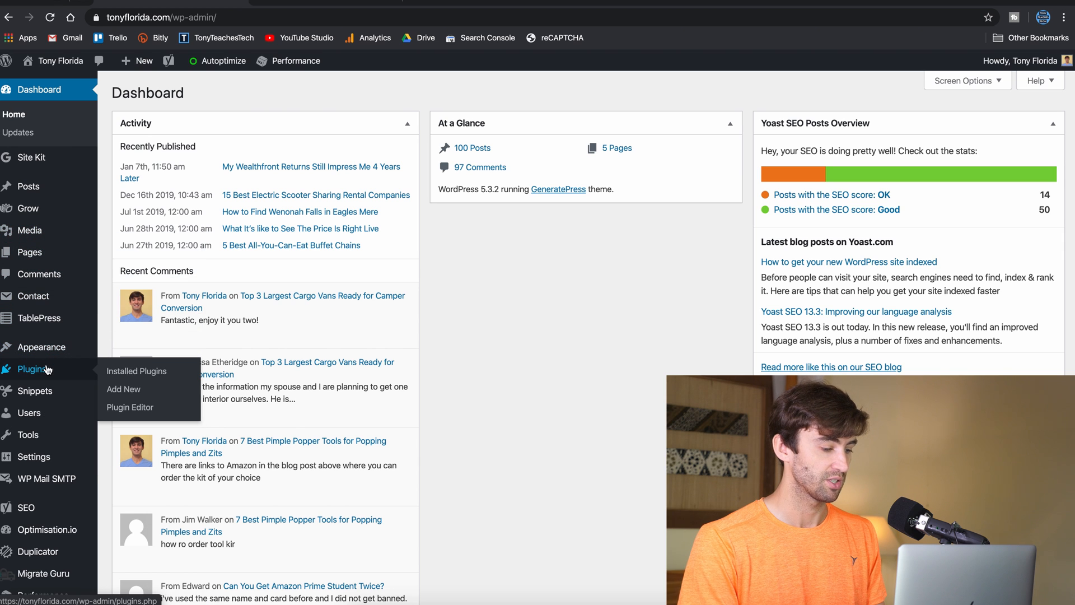
click(137, 370)
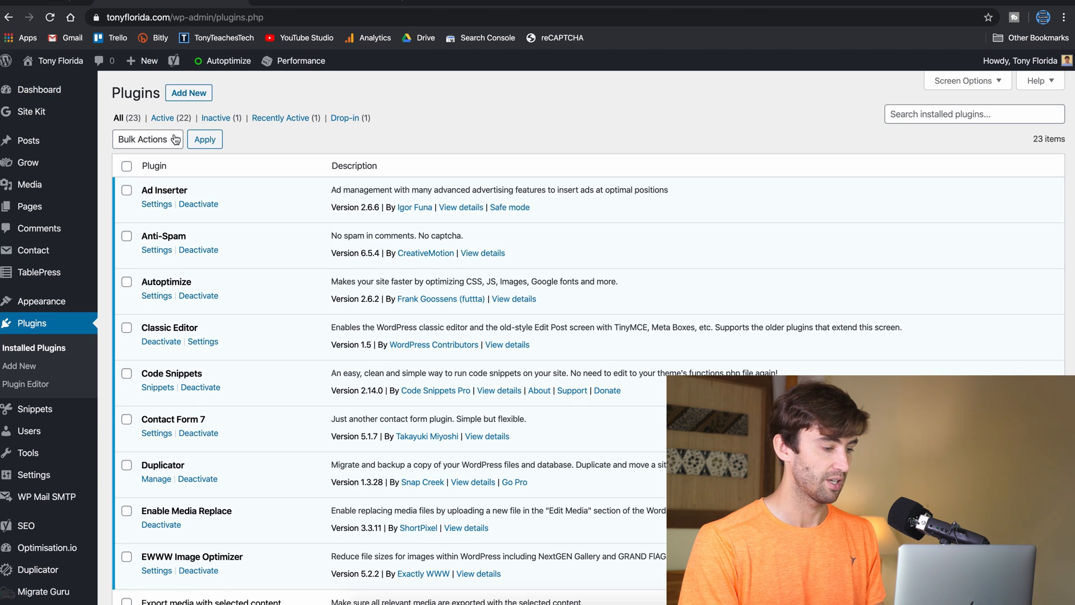
click(188, 92)
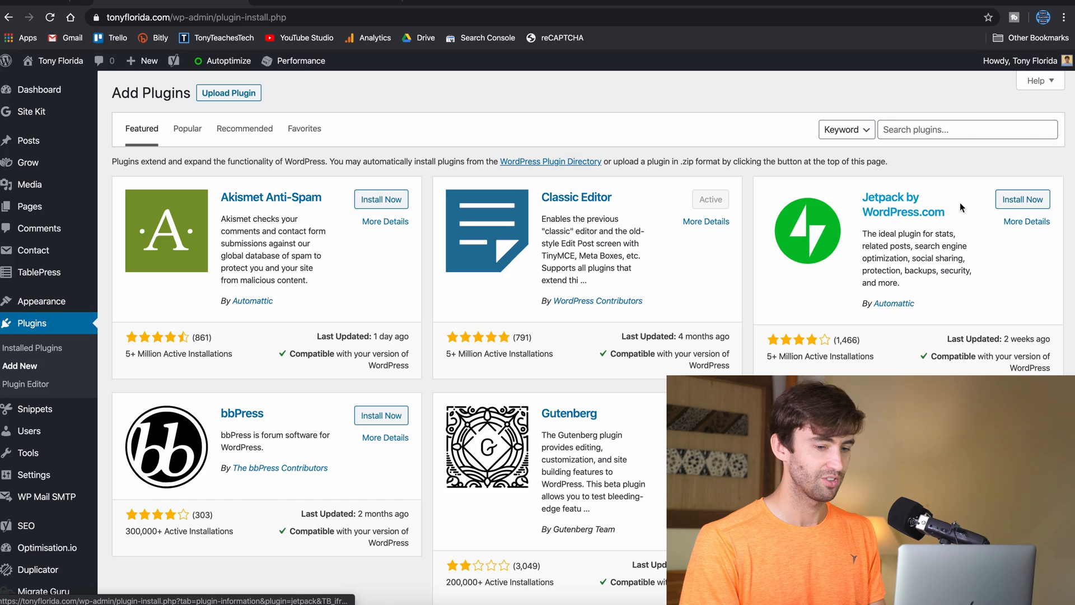
text(all in one)
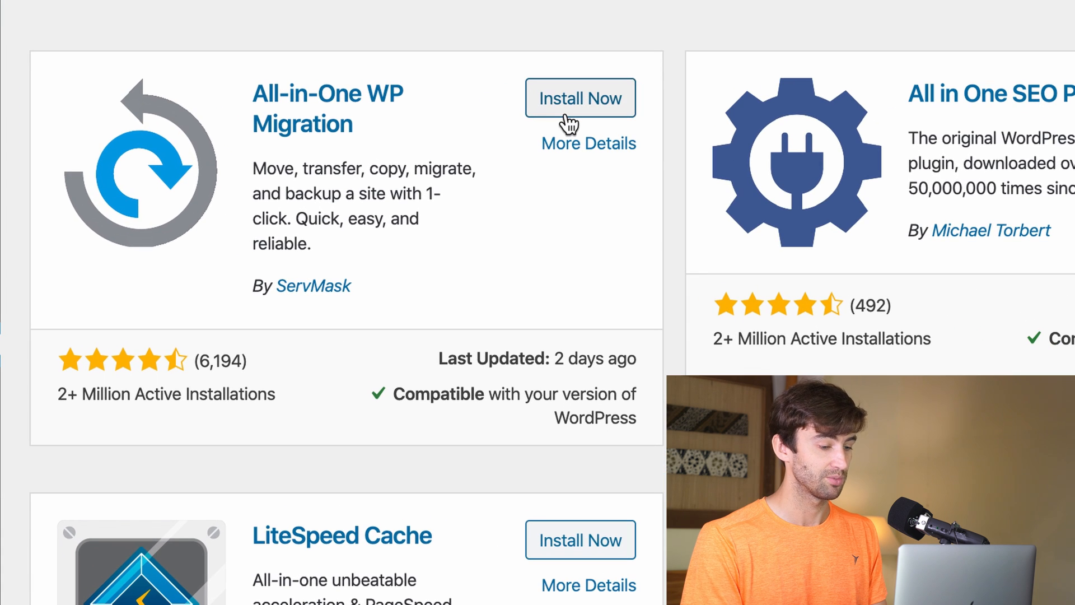
click(580, 97)
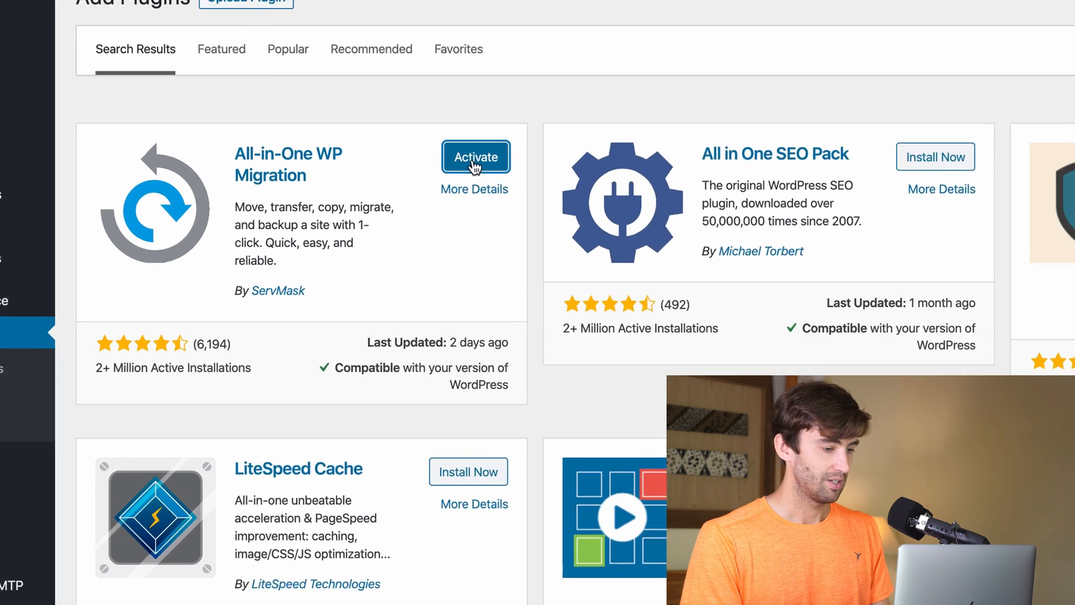
click(475, 157)
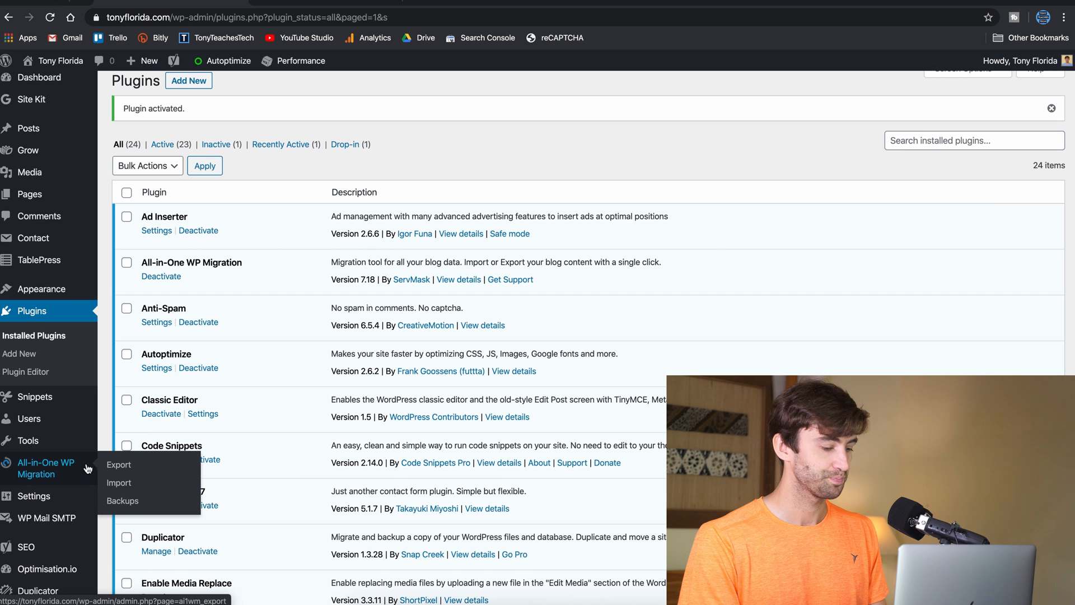
On the All-in-One WP Migration Export page, open the Export To destination list
click(119, 464)
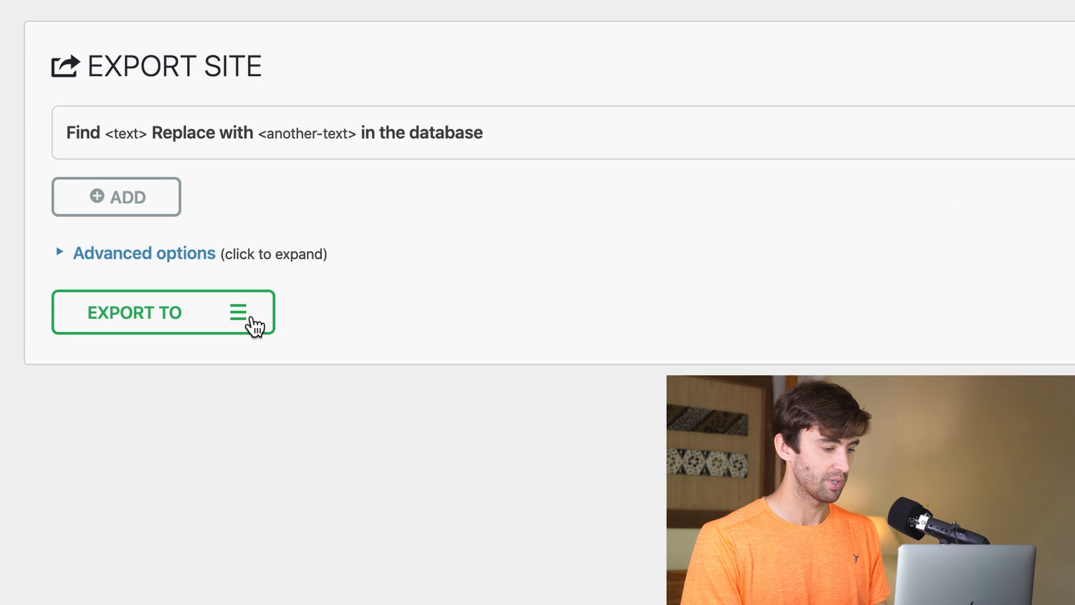
click(135, 313)
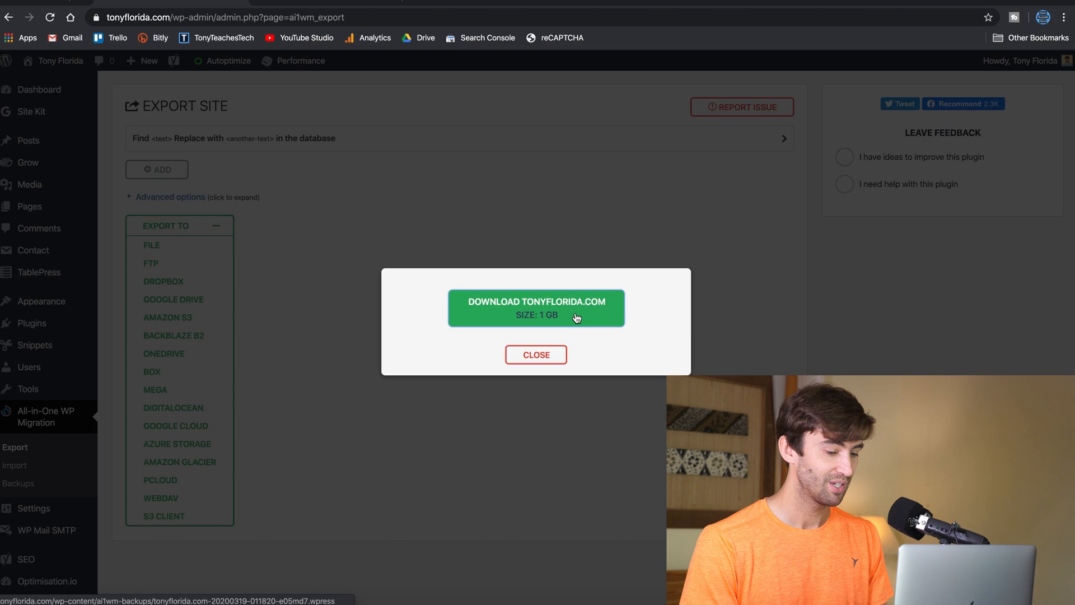
Download the generated tonyflorida.com .wpress export file
click(535, 308)
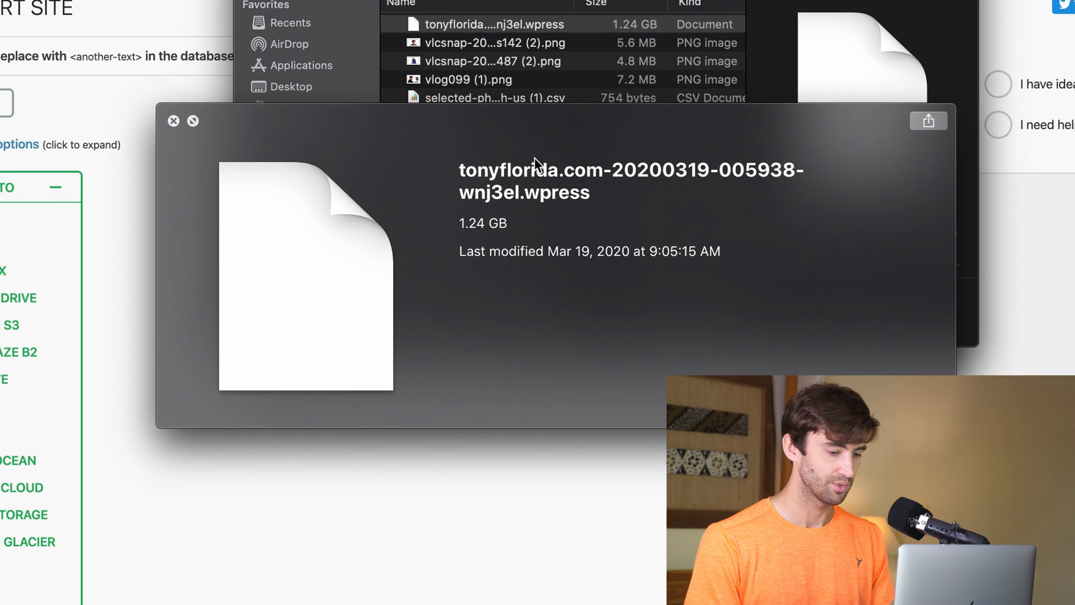
mouse_move(540, 214)
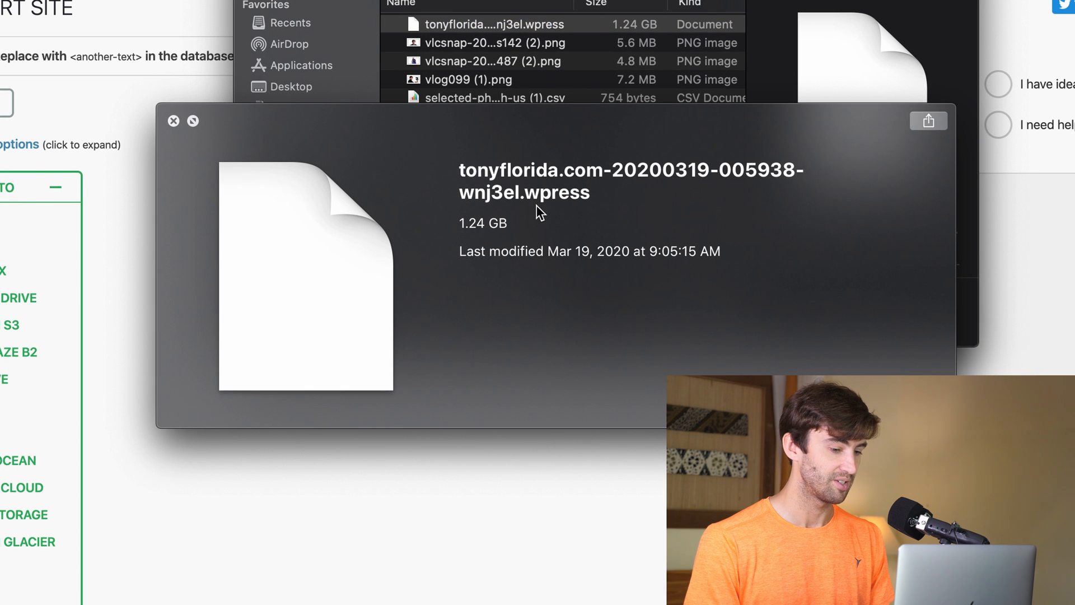
mouse_move(600, 213)
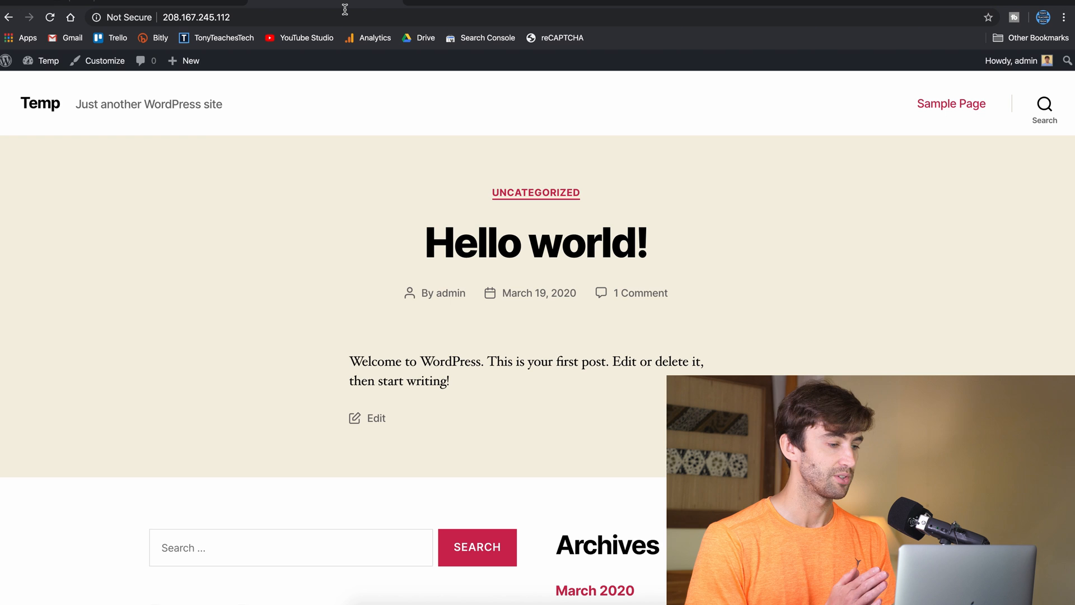
On the site at the new IP, search 'all in one', then install and activate All-in-One WP Migration
click(196, 17)
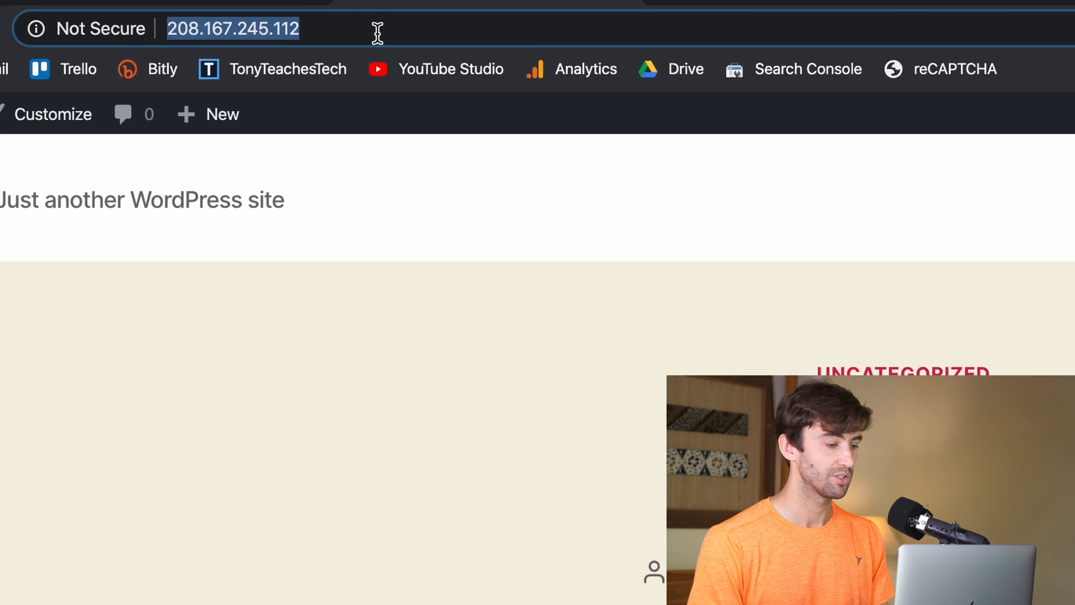
click(103, 117)
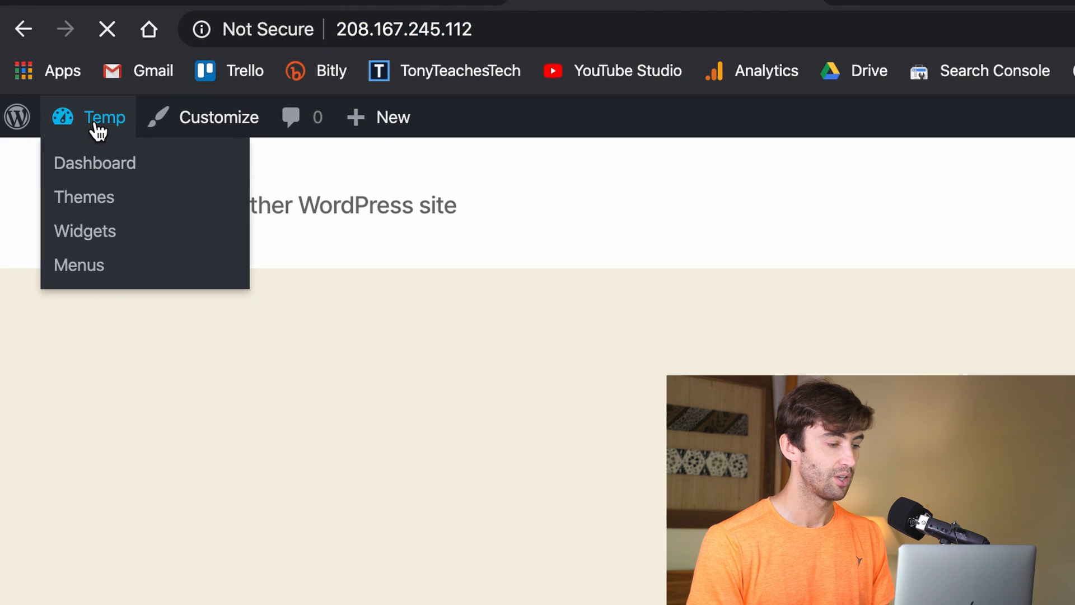
click(95, 162)
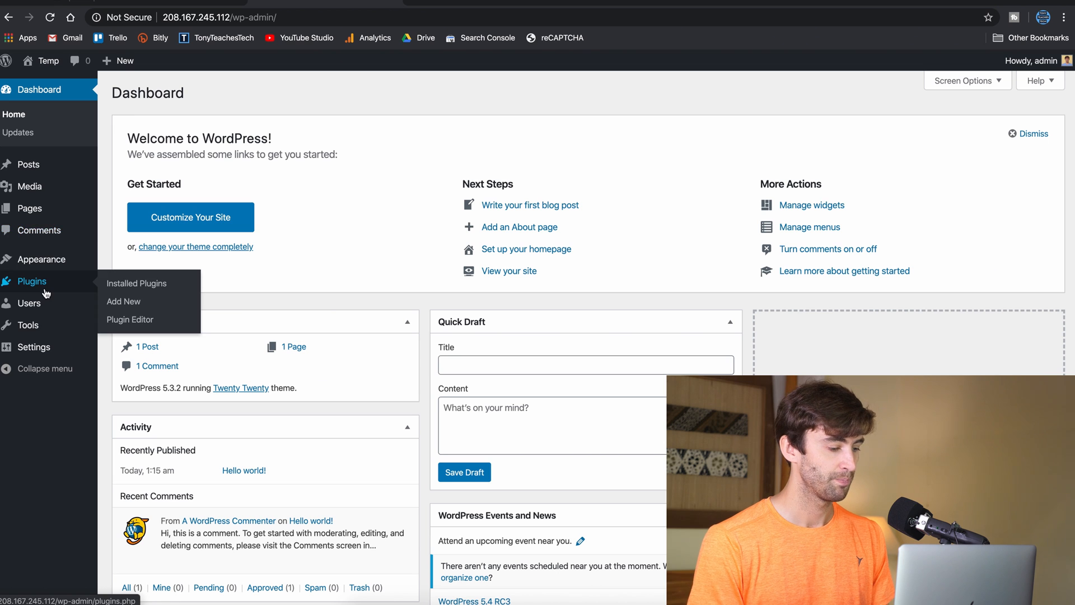
click(136, 283)
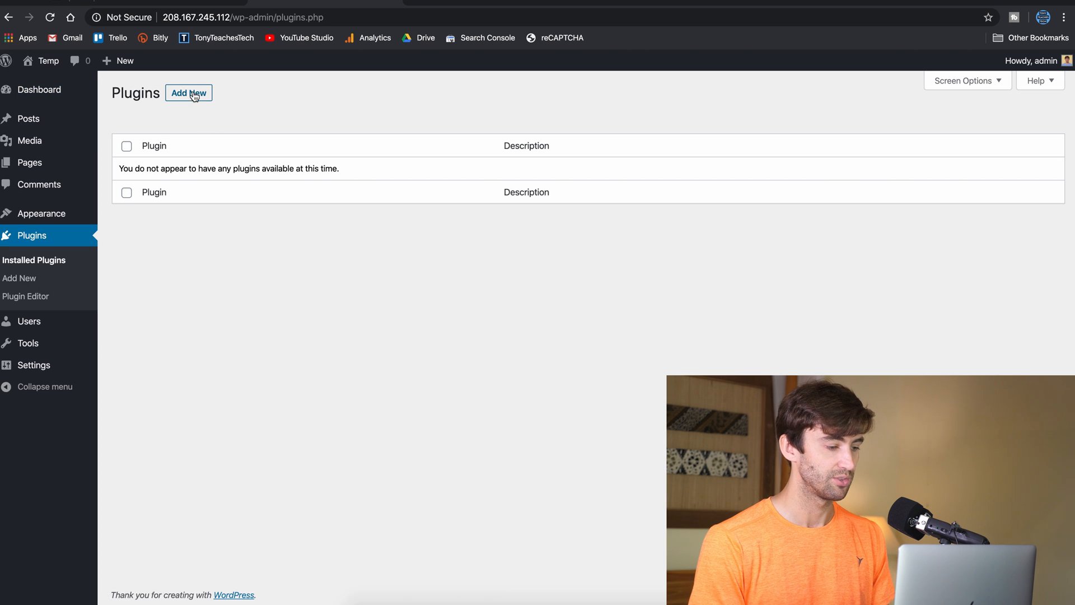
click(188, 93)
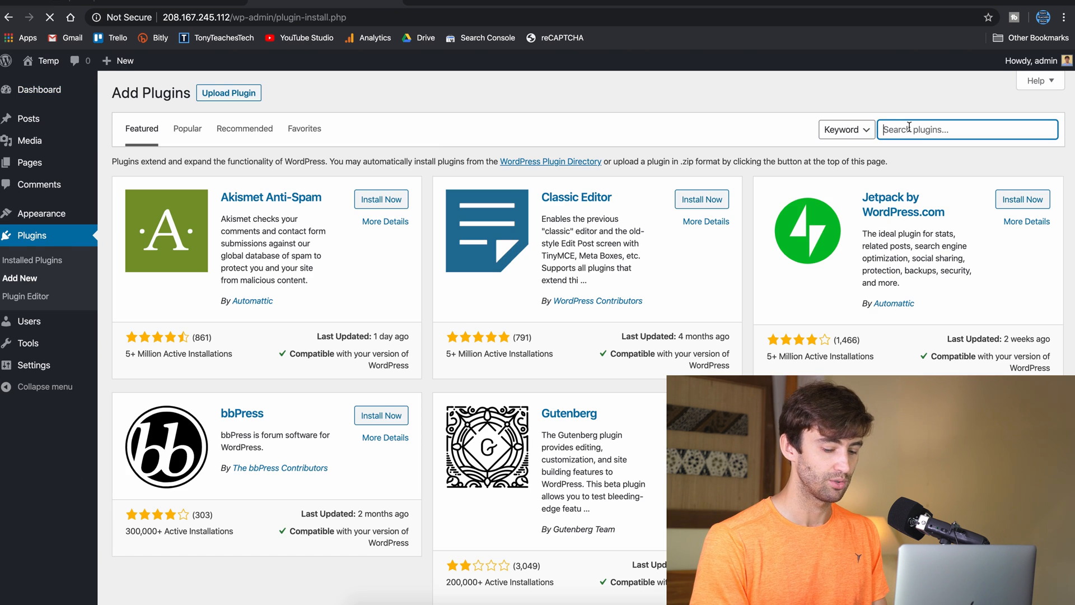
text(all in one)
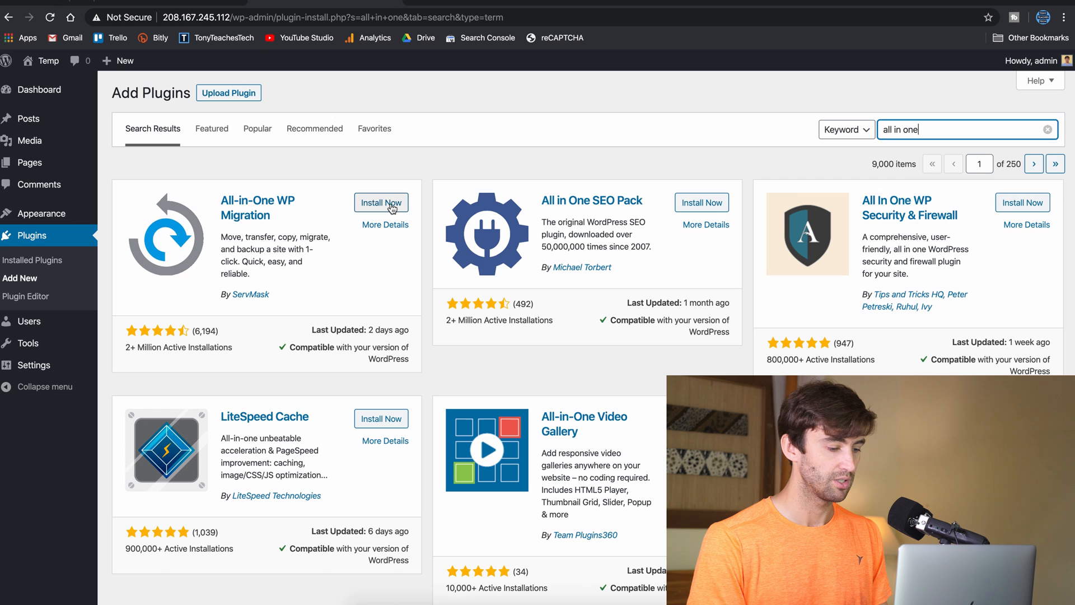
click(381, 202)
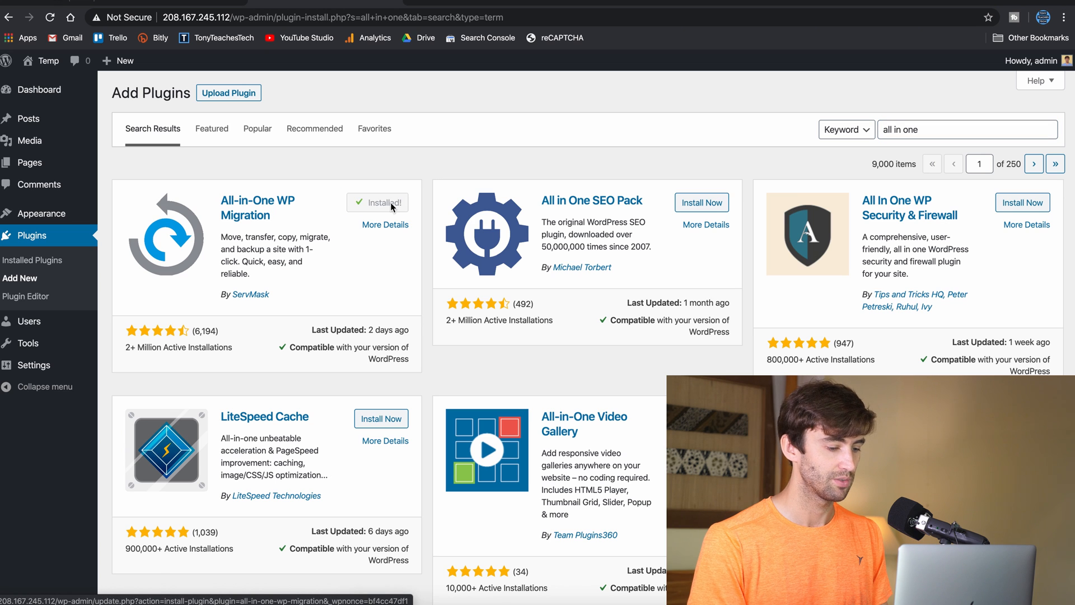
click(377, 202)
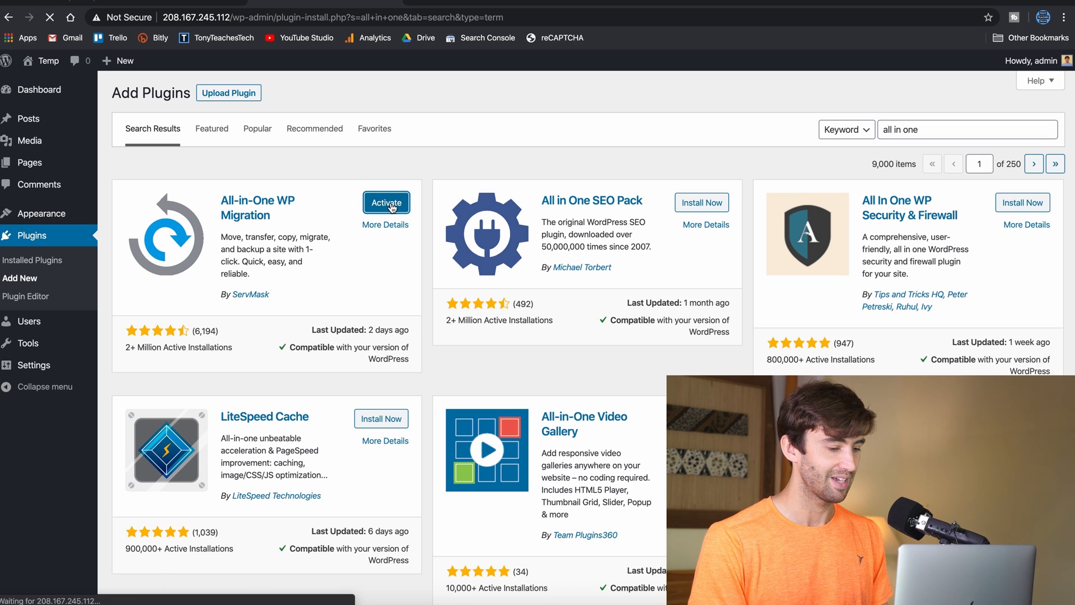
click(385, 202)
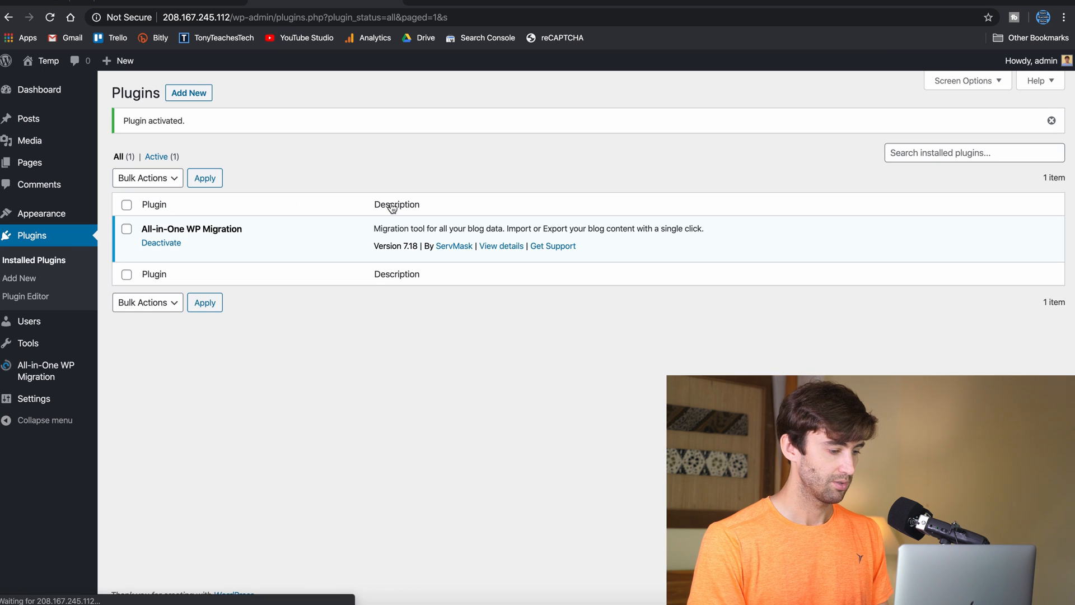
mouse_move(367, 213)
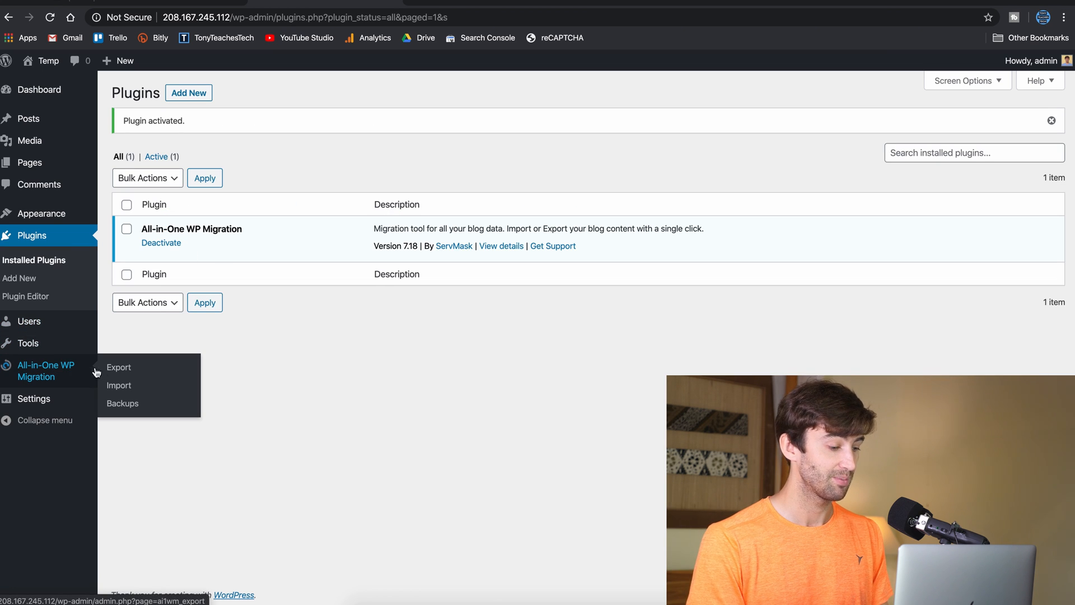
Choose Import From > File on the Import page and browse to the .wpress export
click(118, 385)
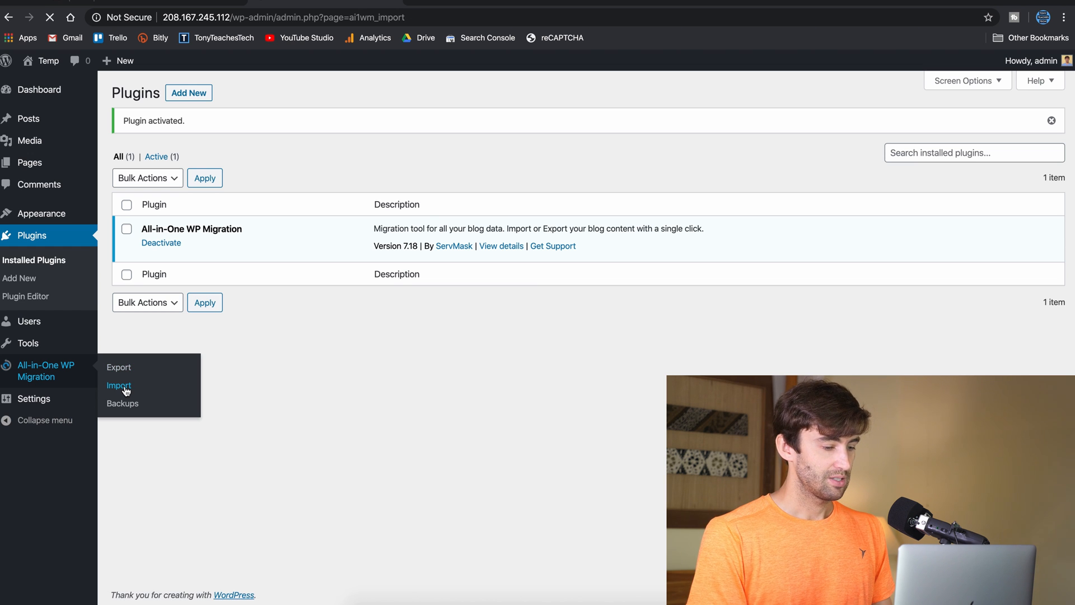
click(118, 384)
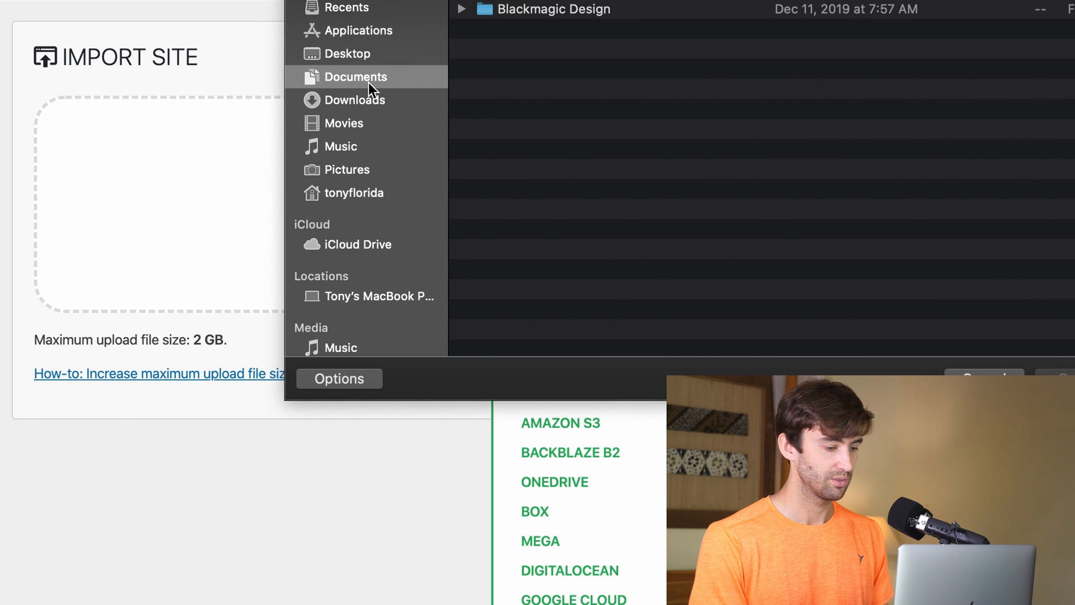
click(354, 100)
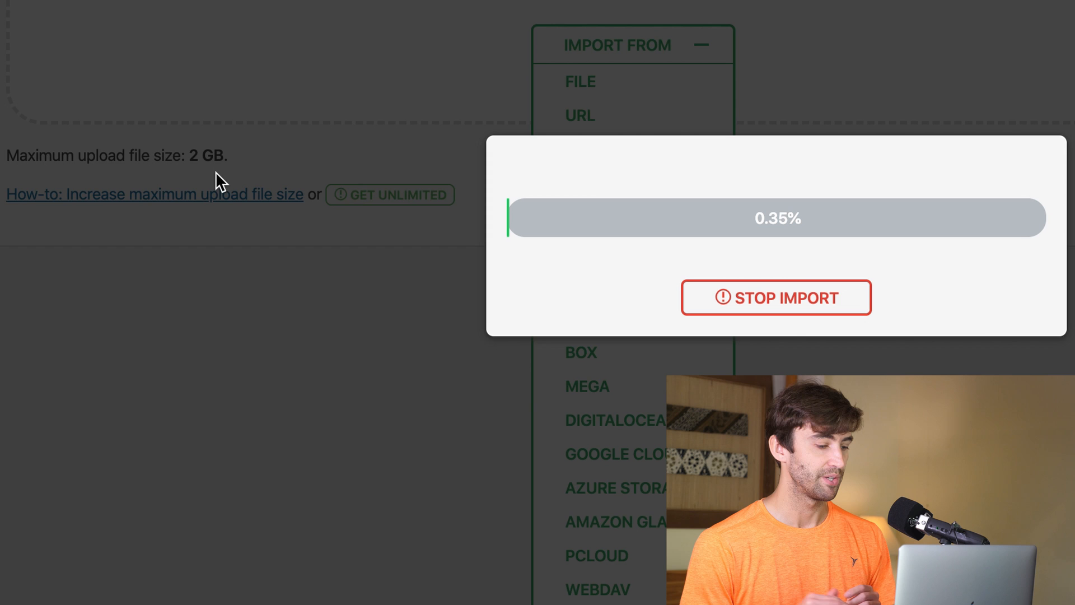
mouse_move(157, 211)
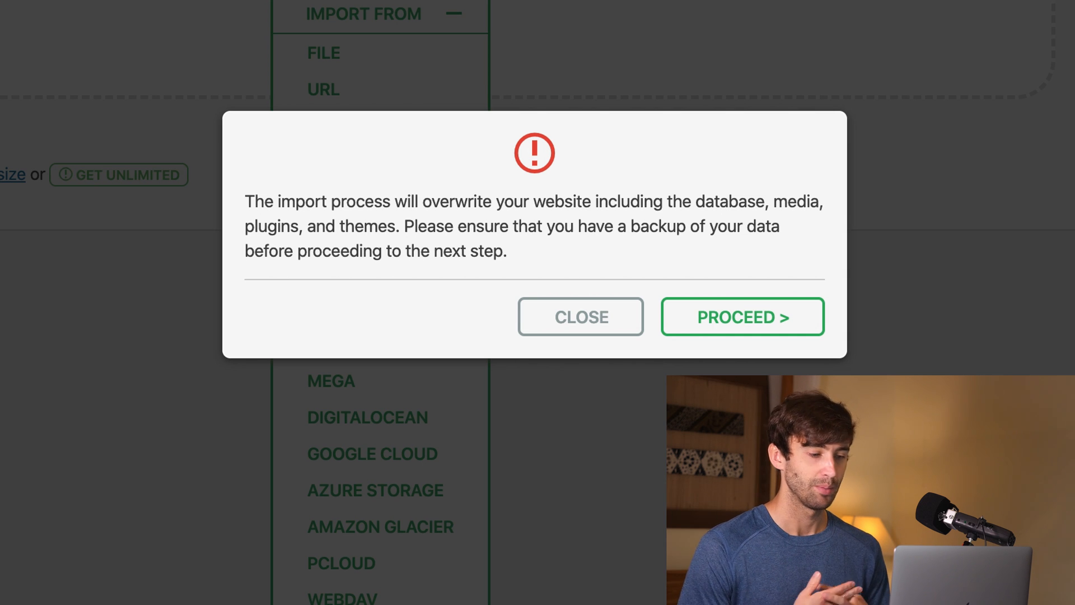
mouse_move(807, 149)
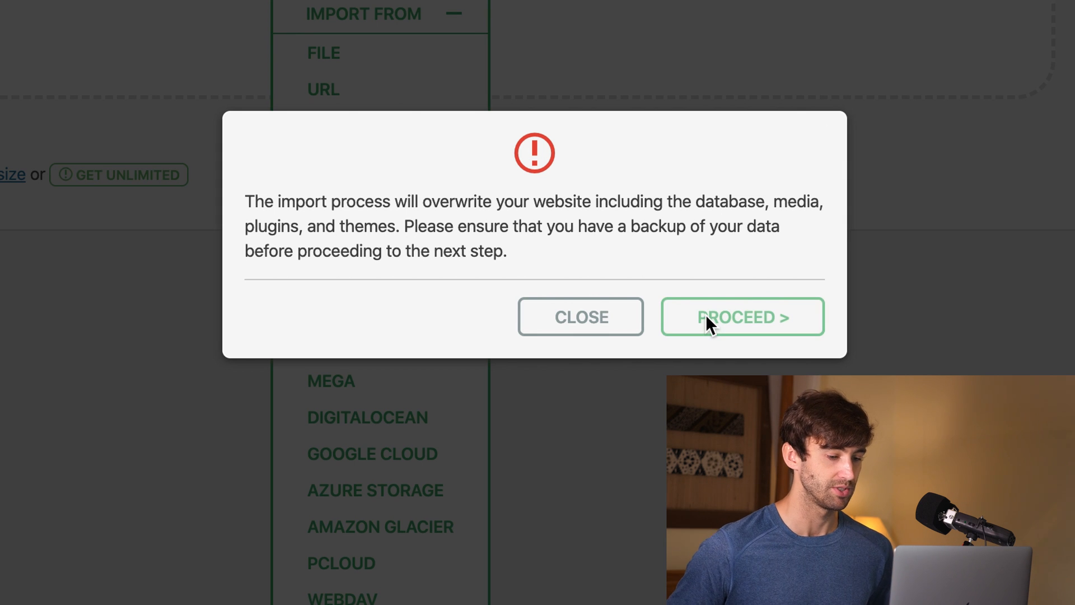
Accept the overwrite warning with PROCEED so the import runs to completion
click(742, 316)
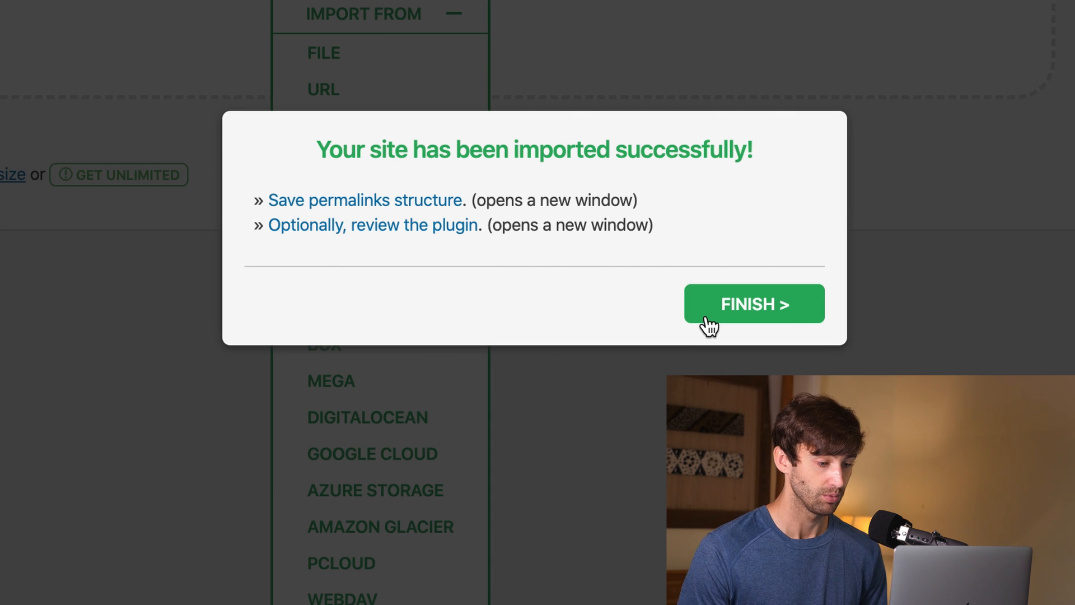
Finish the import, load the site at 208.167.245.112, and go to /wp-admin
click(753, 304)
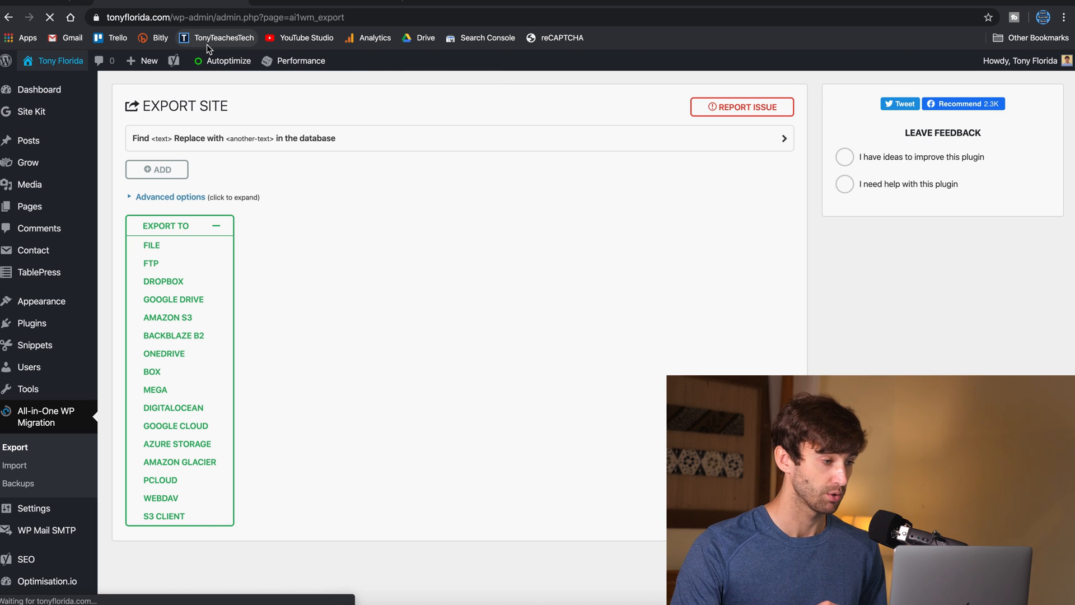
click(61, 60)
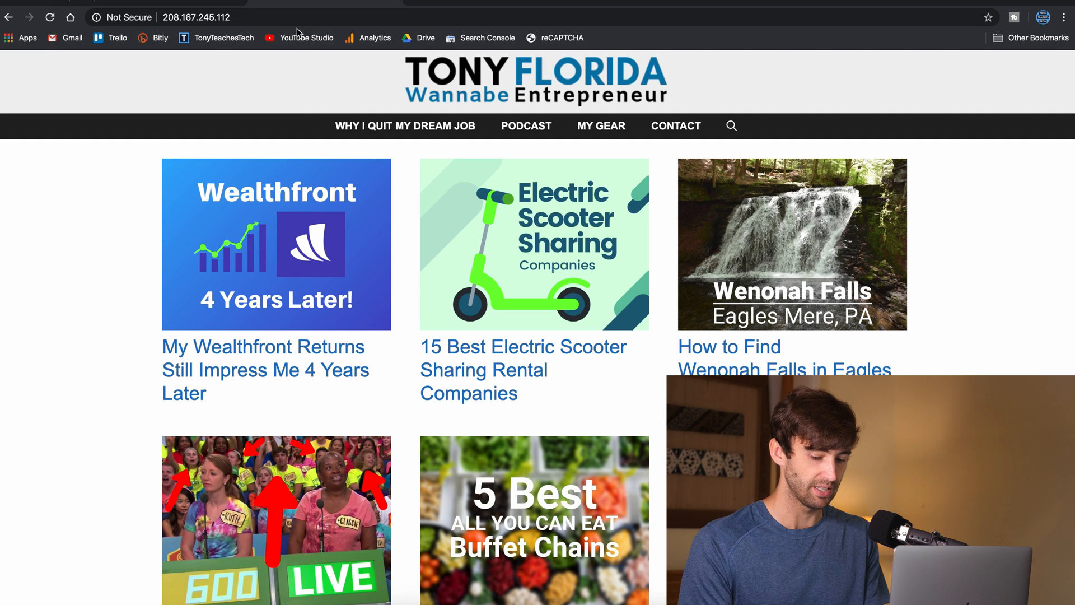
text(/w)
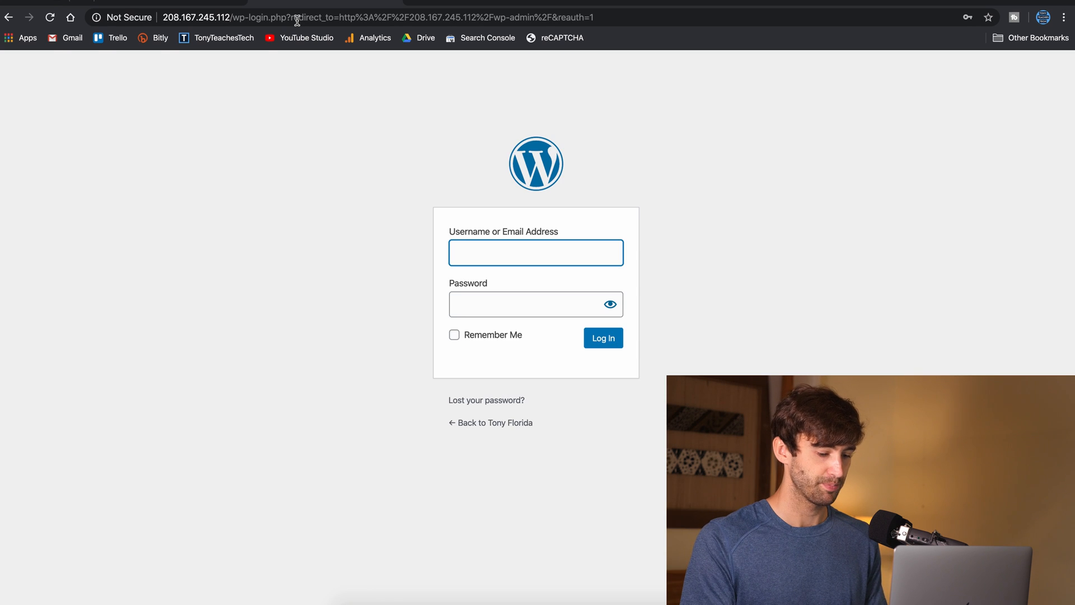
Log in, then deactivate and delete All-in-One WP Migration from Installed Plugins, confirming the deletion
click(602, 337)
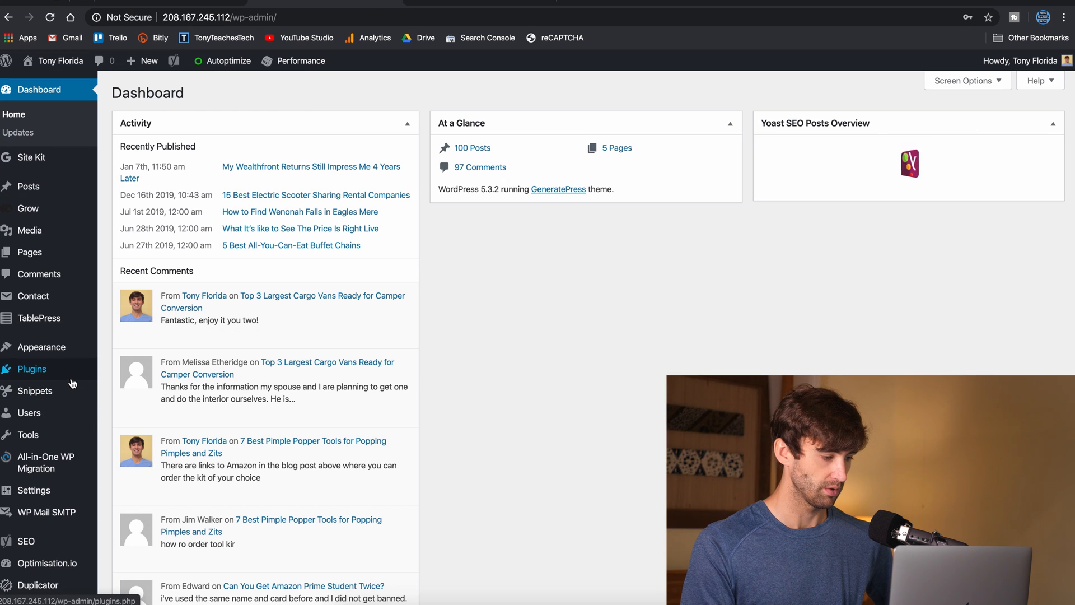
click(31, 368)
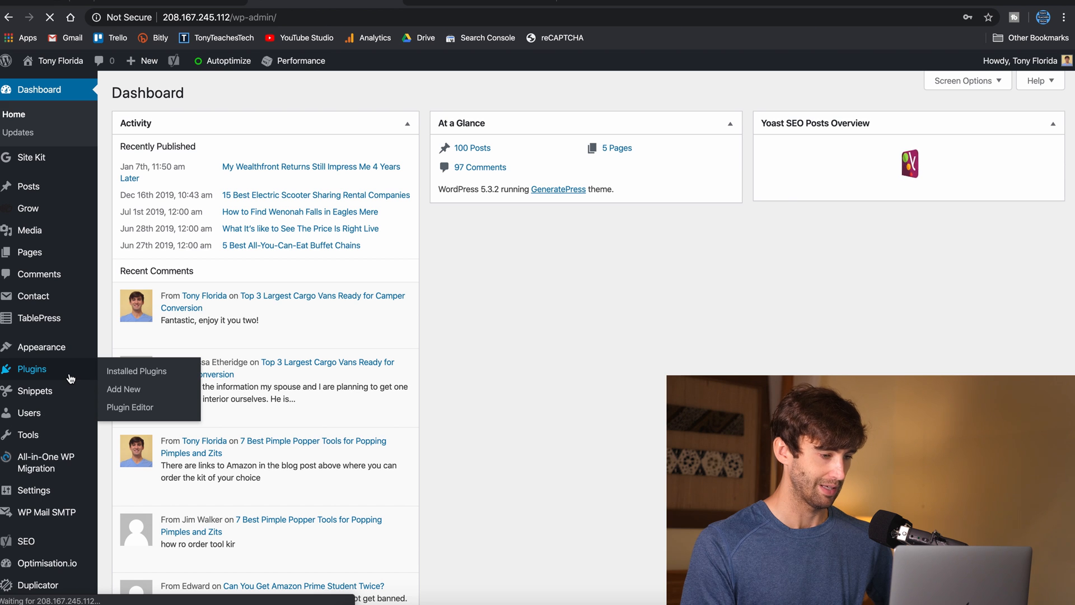
click(136, 371)
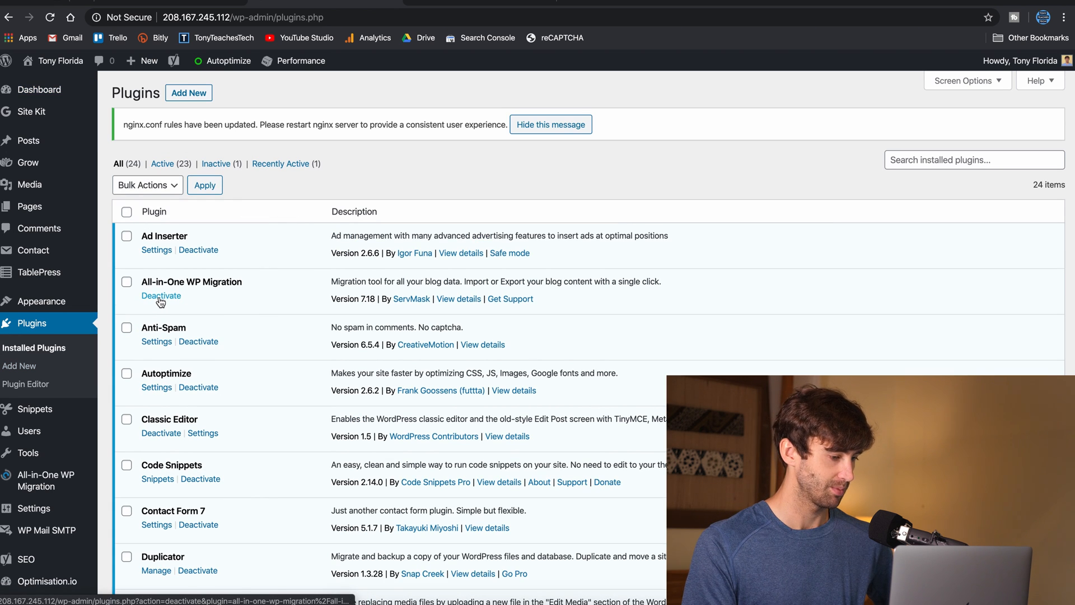
click(161, 296)
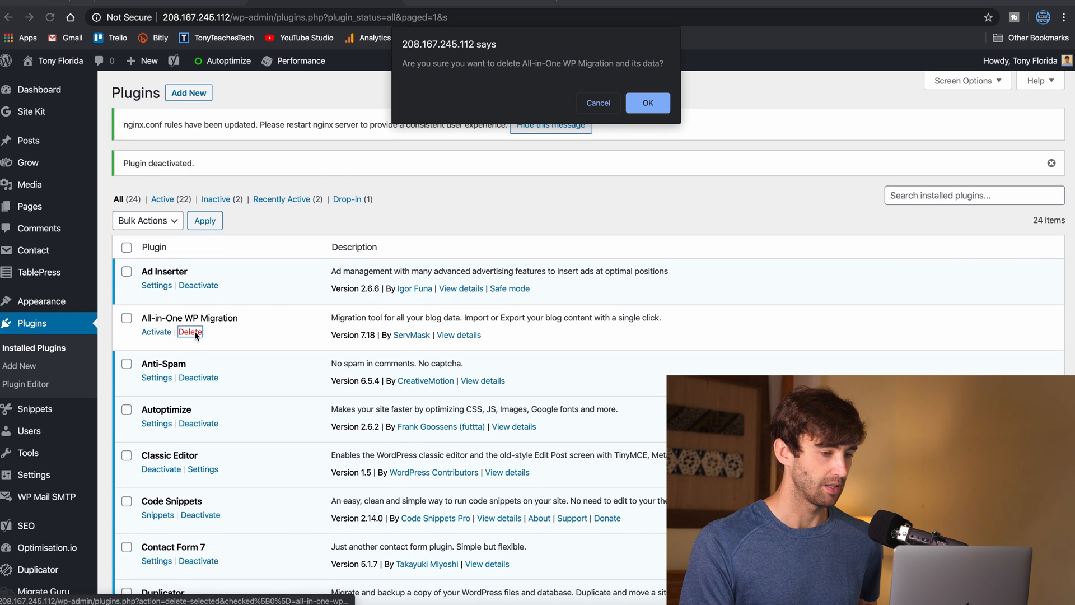
click(646, 102)
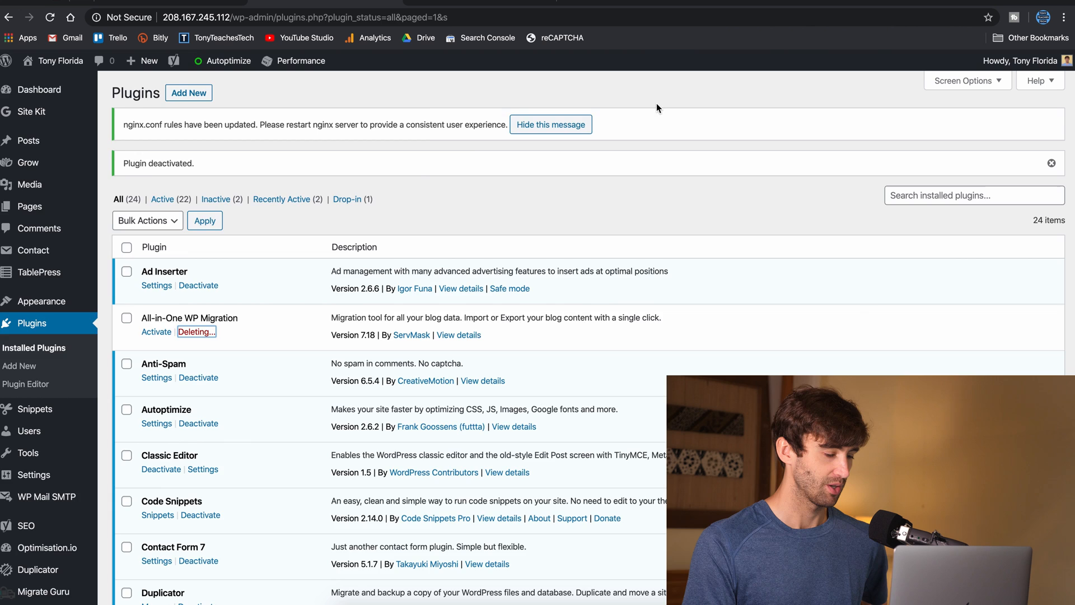
click(39, 89)
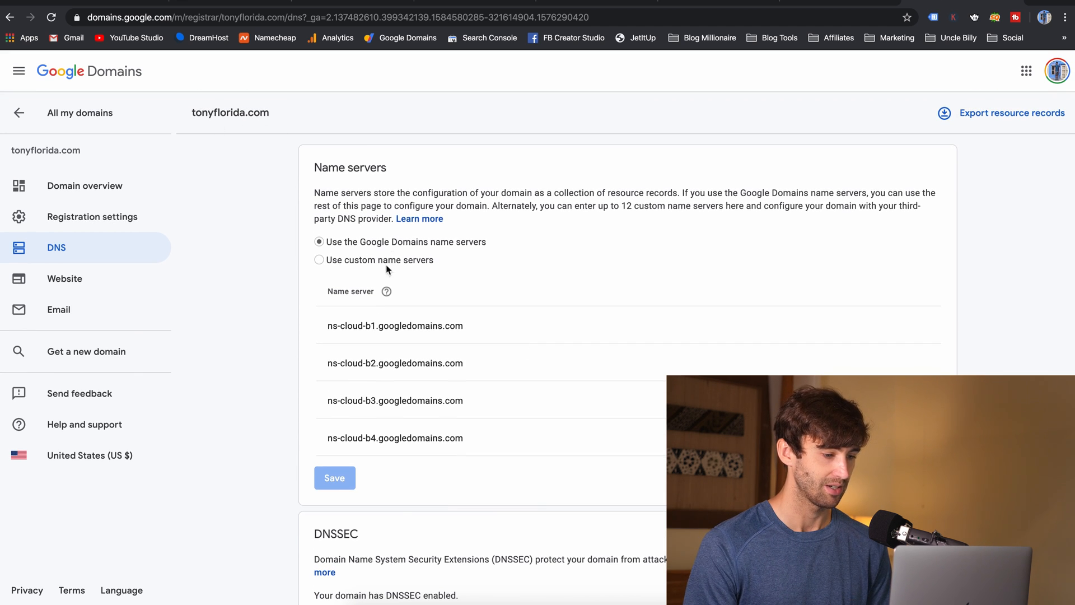
Change the @ A record in custom records from 45.77.158.248 to 208.167.245.112 and save
scroll(down, 3)
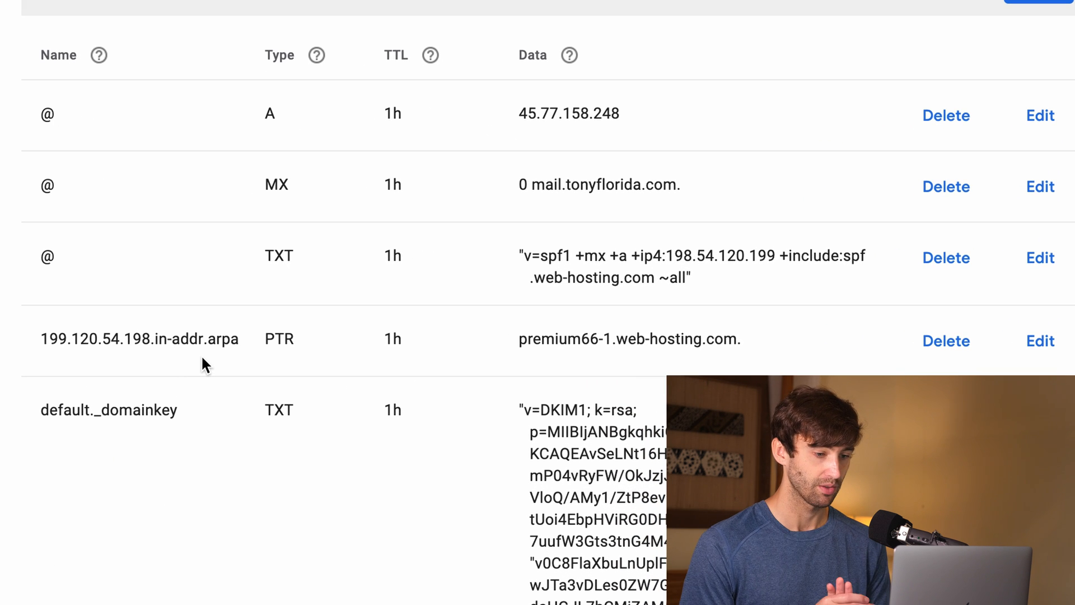
mouse_move(541, 106)
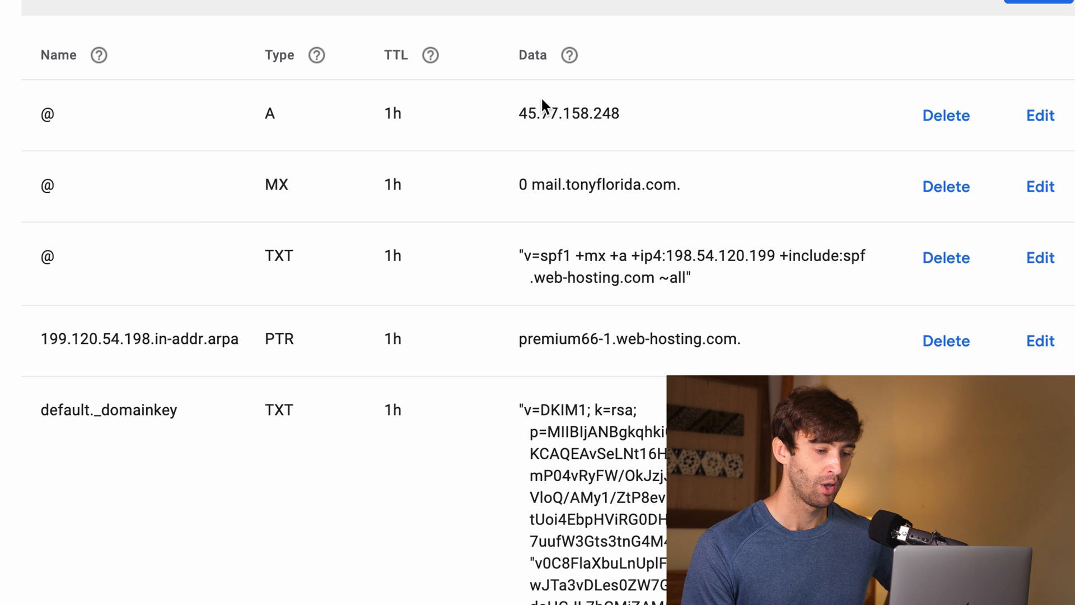
mouse_move(717, 134)
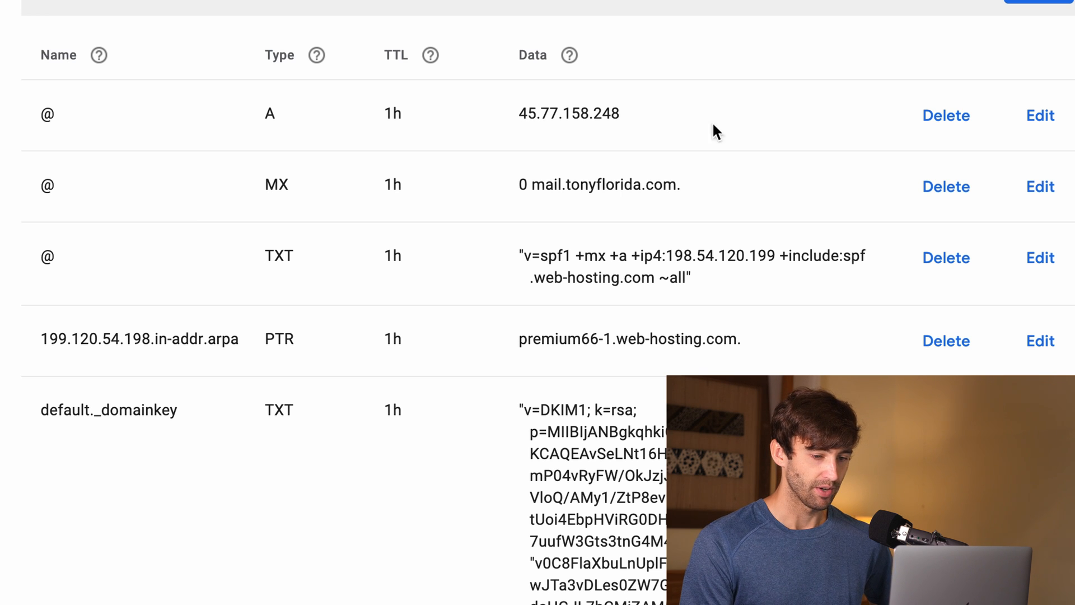
click(1039, 115)
text(208.167.245.112)
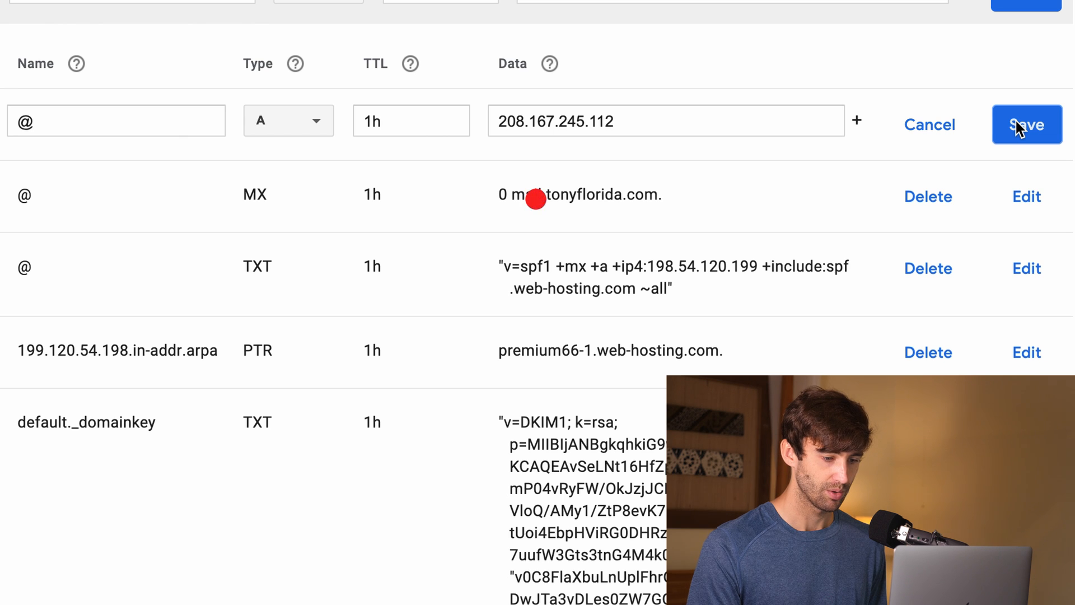
click(1026, 124)
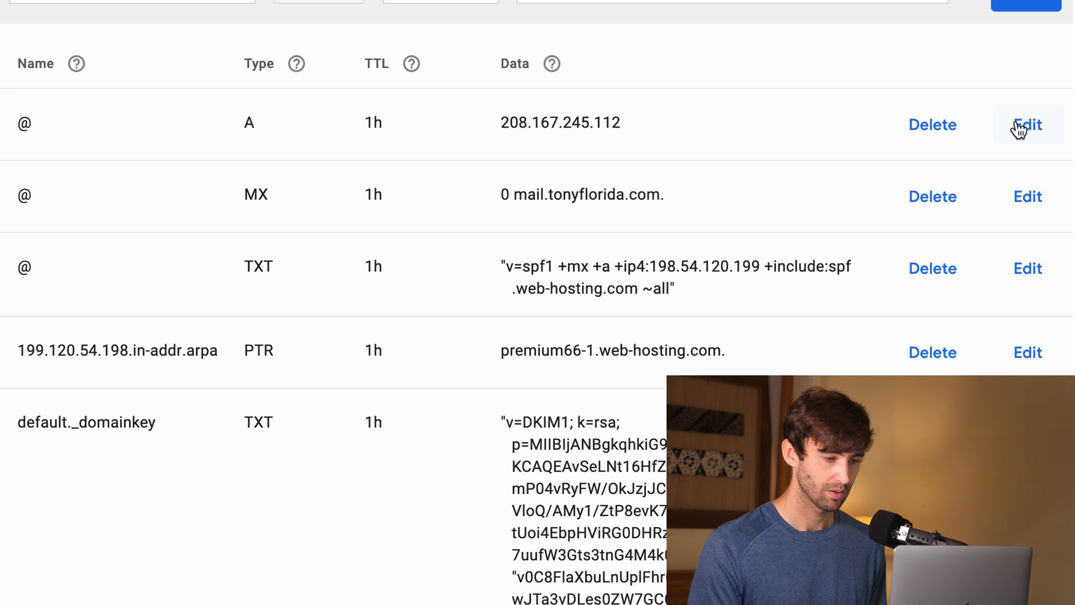
Set the www A record's data to 208.167.245.112 and save it
scroll(down, 3)
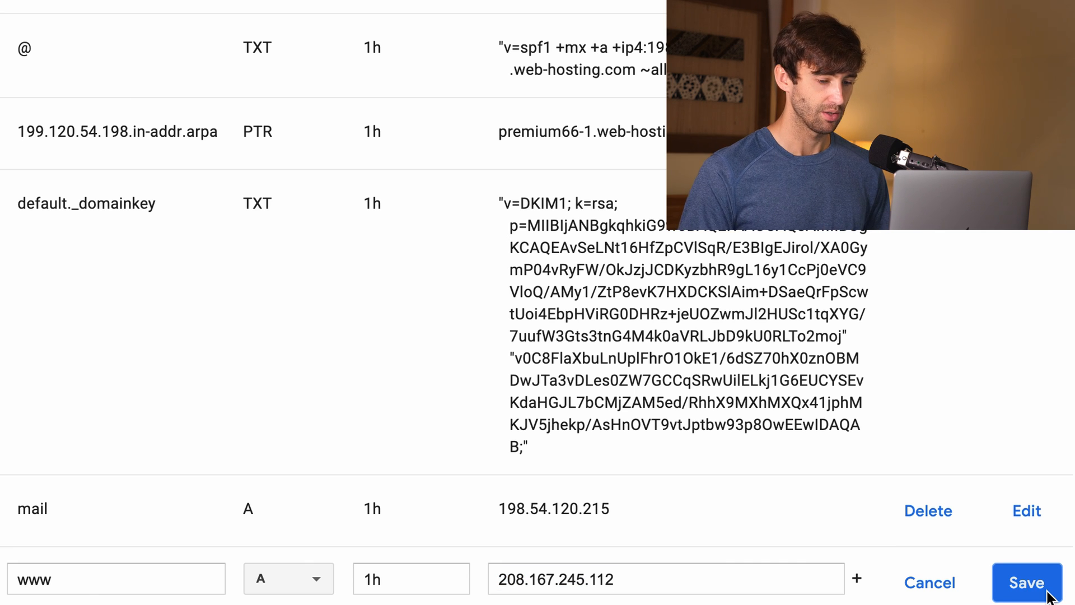
click(1026, 582)
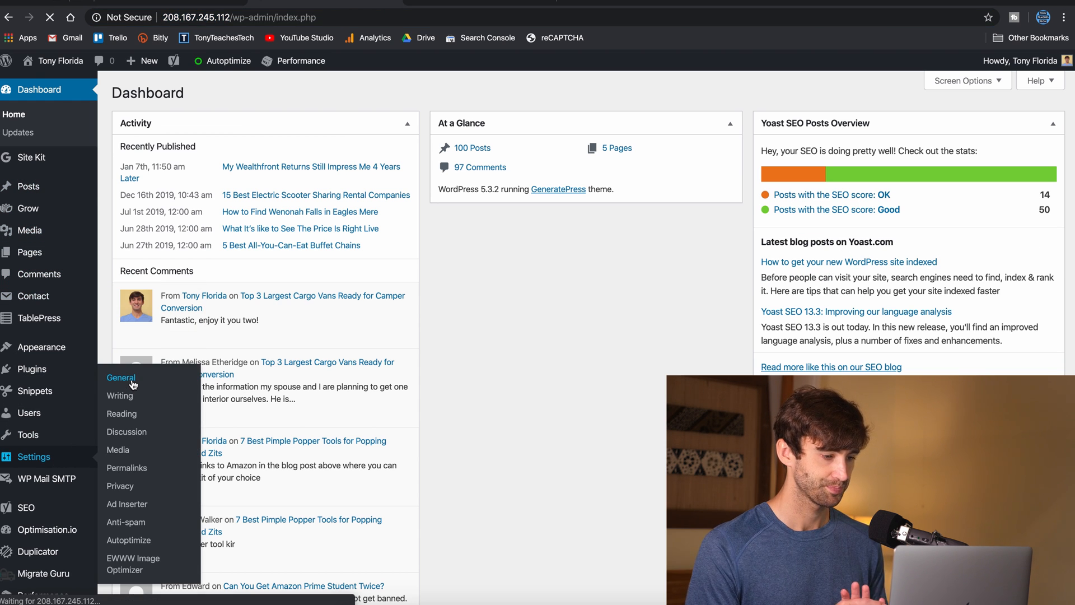
click(121, 377)
text(https://ton)
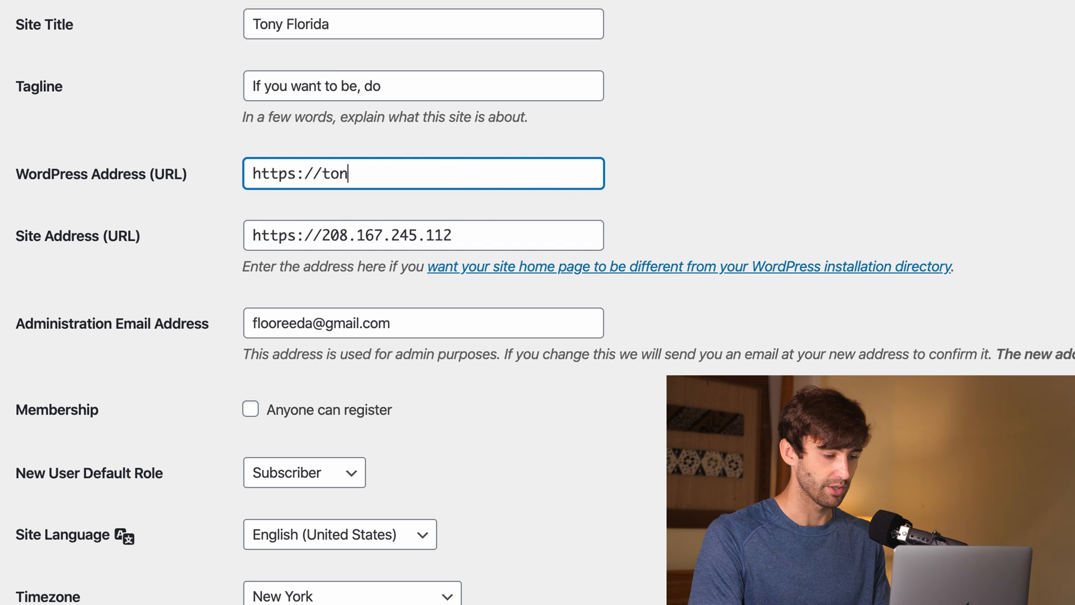
text(yflorida.com)
click(423, 235)
text(https://to)
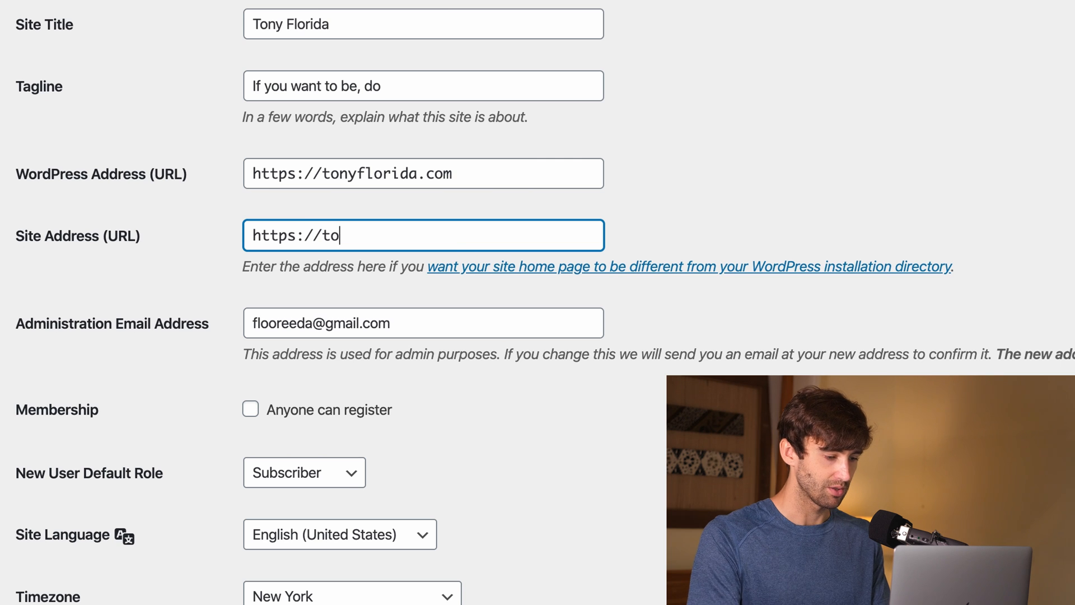
text(nyflorida.)
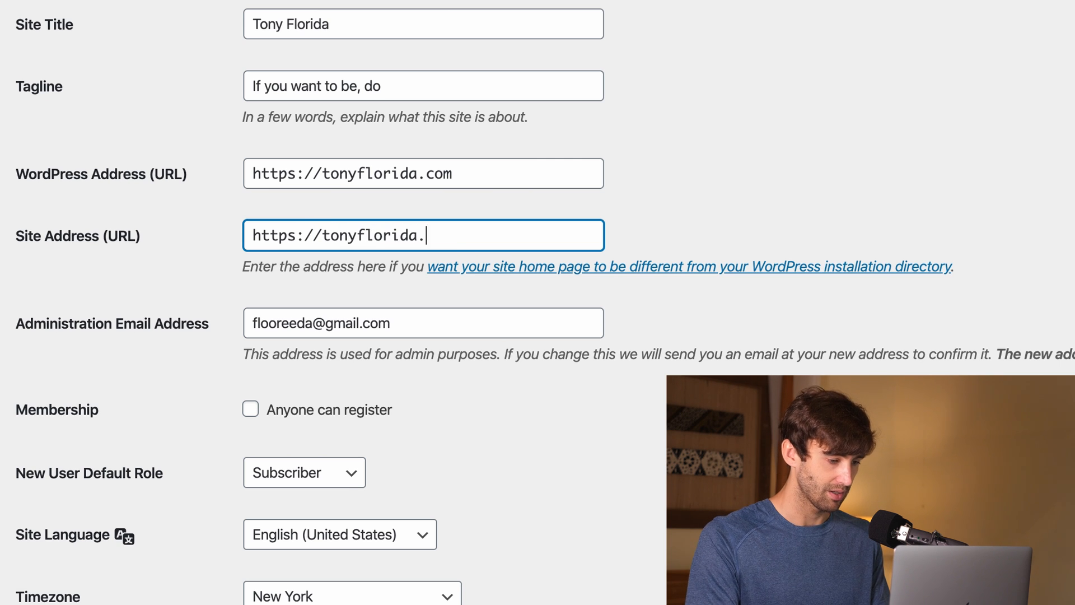
text(com)
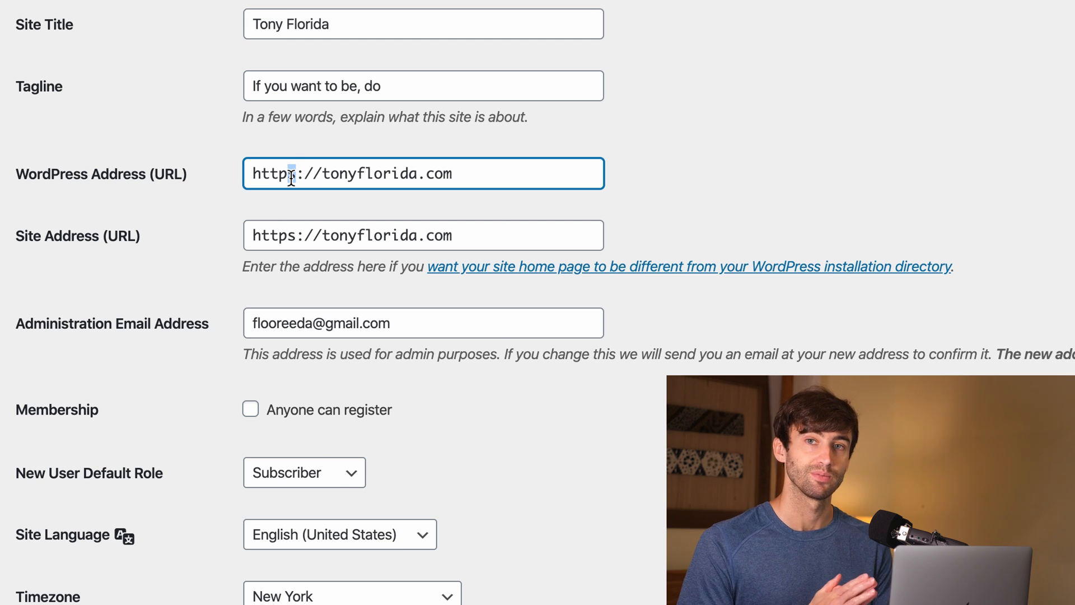
scroll(up, 3)
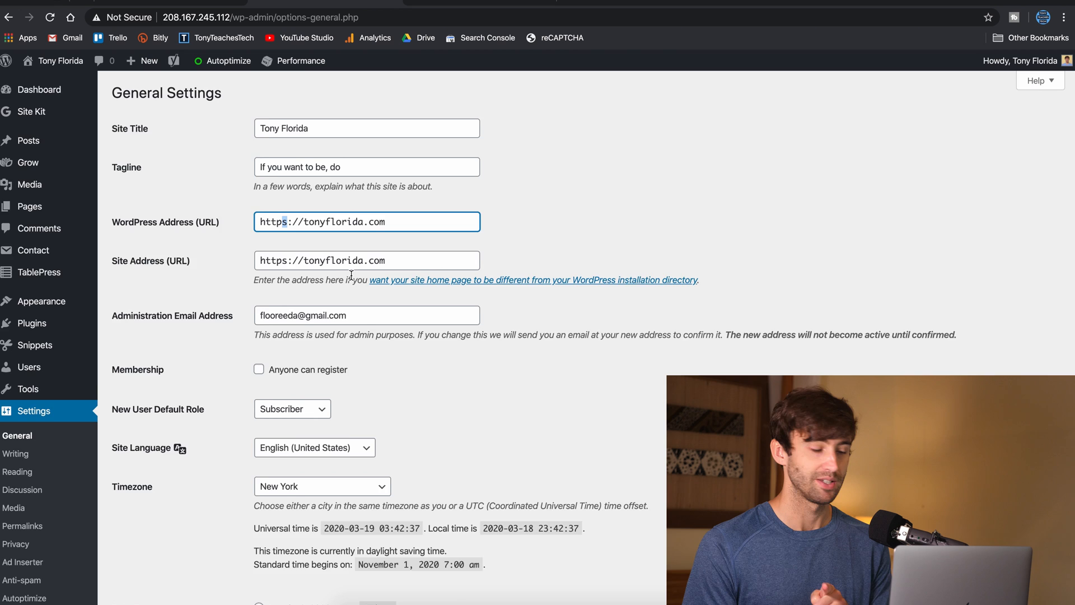
scroll(down, 3)
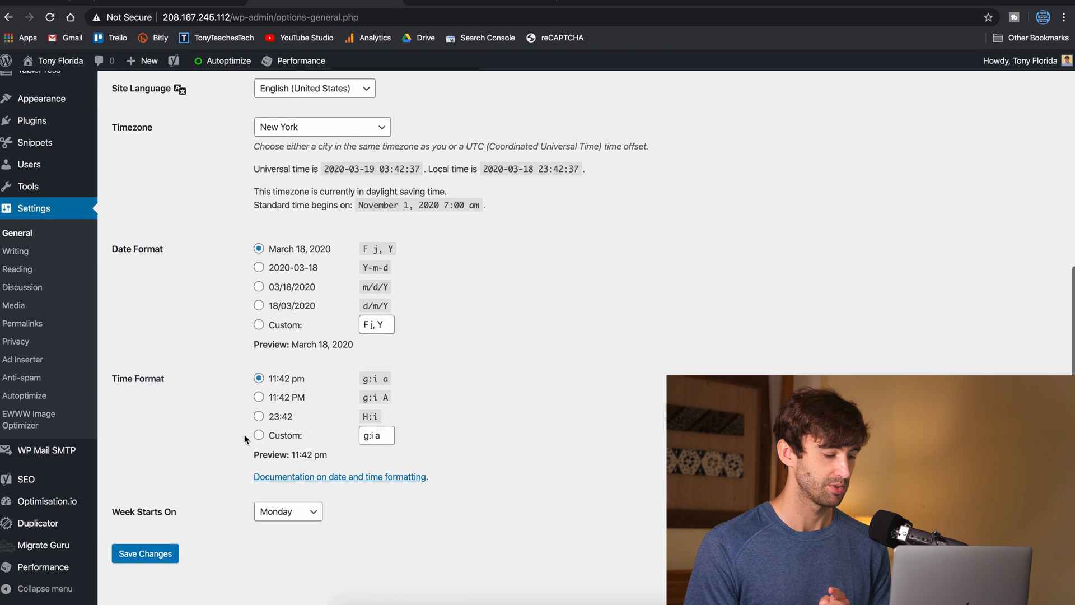
Save the General Settings, landing on the tonyflorida.com login page
click(144, 553)
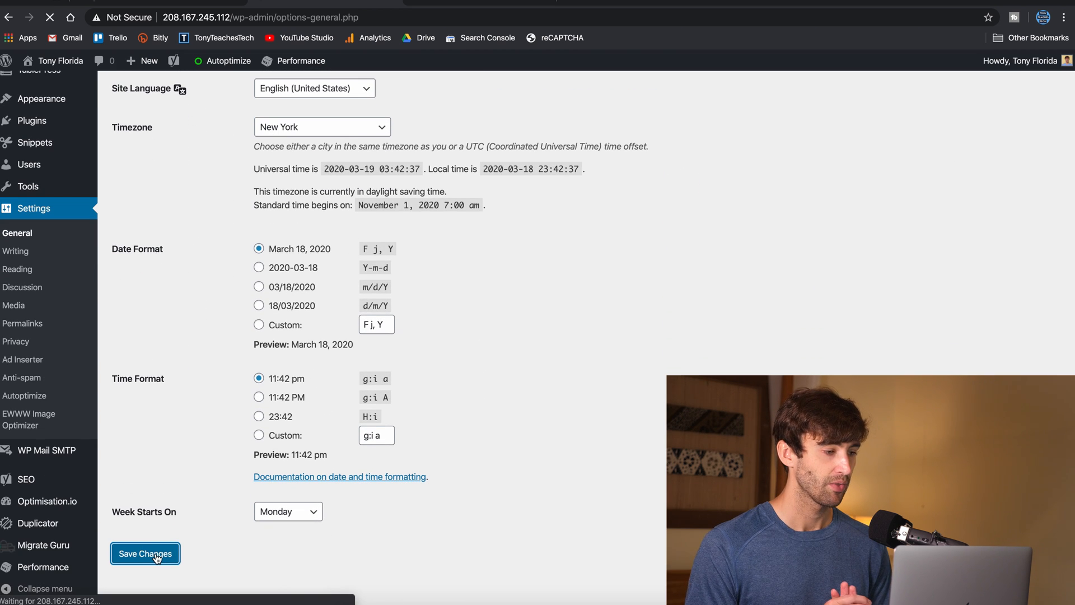
click(145, 553)
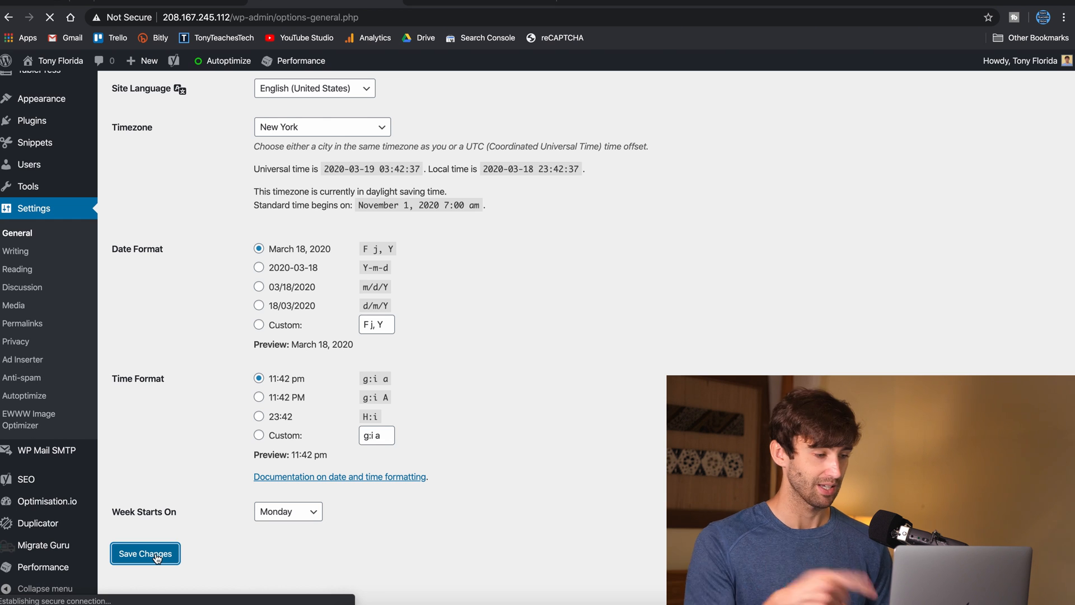
click(145, 553)
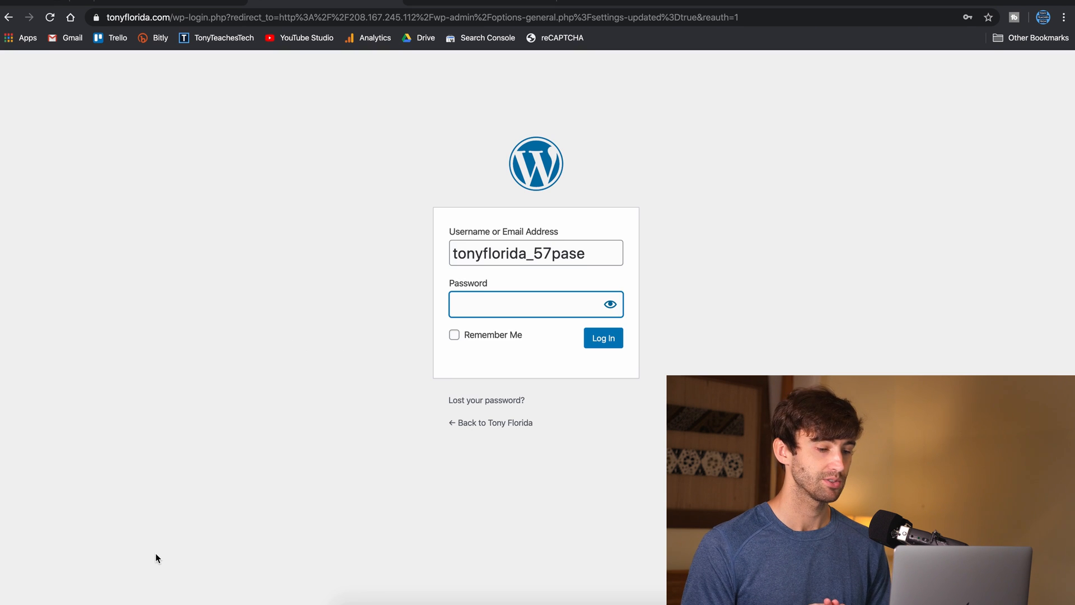